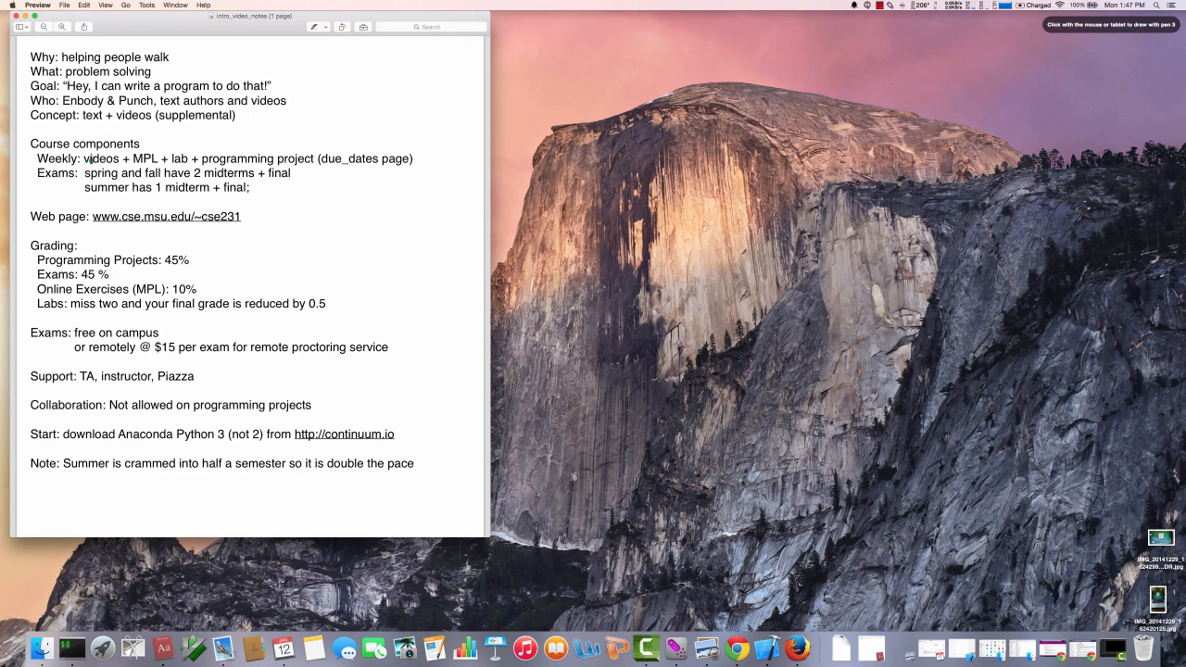
{"action": "mouse_move", "coordinate": [88, 172]}
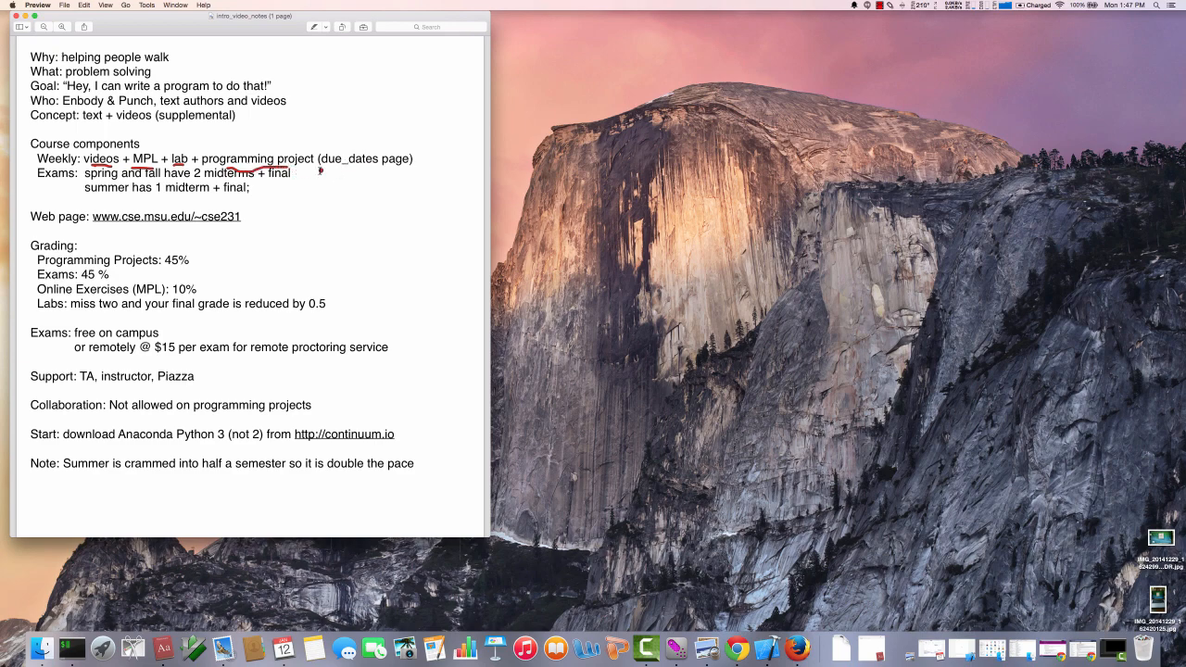
Underline the exam details line in red
{"action": "left_click_drag", "start_coordinate": [322, 170], "coordinate": [404, 170]}
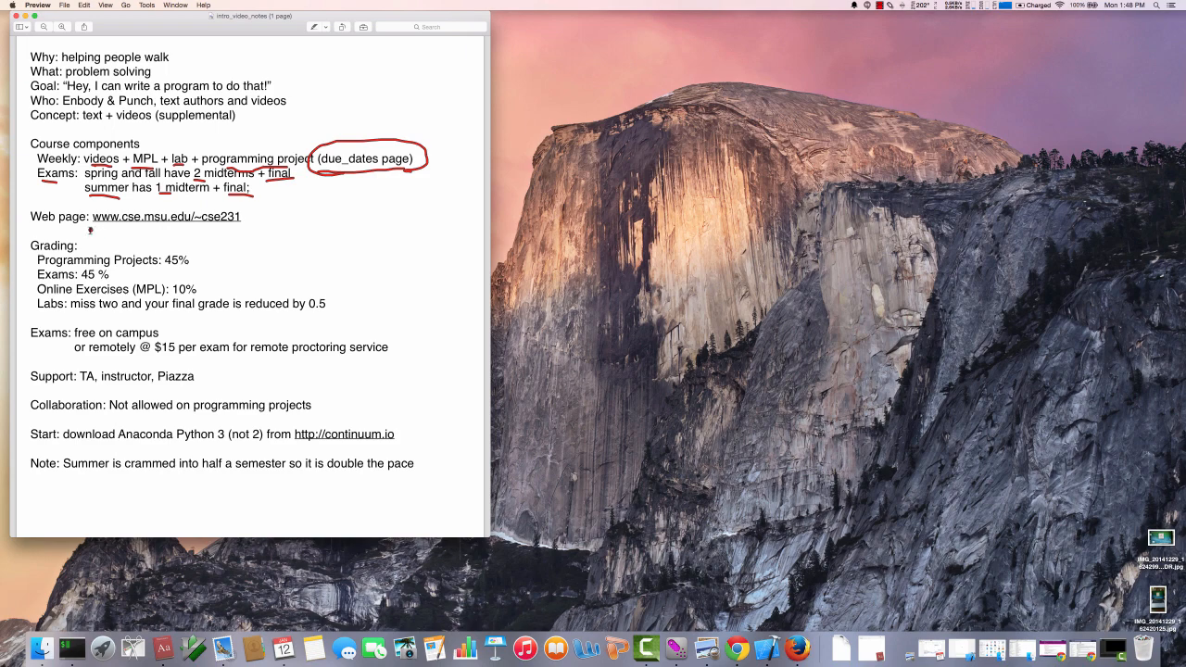
Underline the course web address and draw arrows connecting it to the due_dates circle
{"action": "left_click_drag", "start_coordinate": [90, 228], "coordinate": [239, 226]}
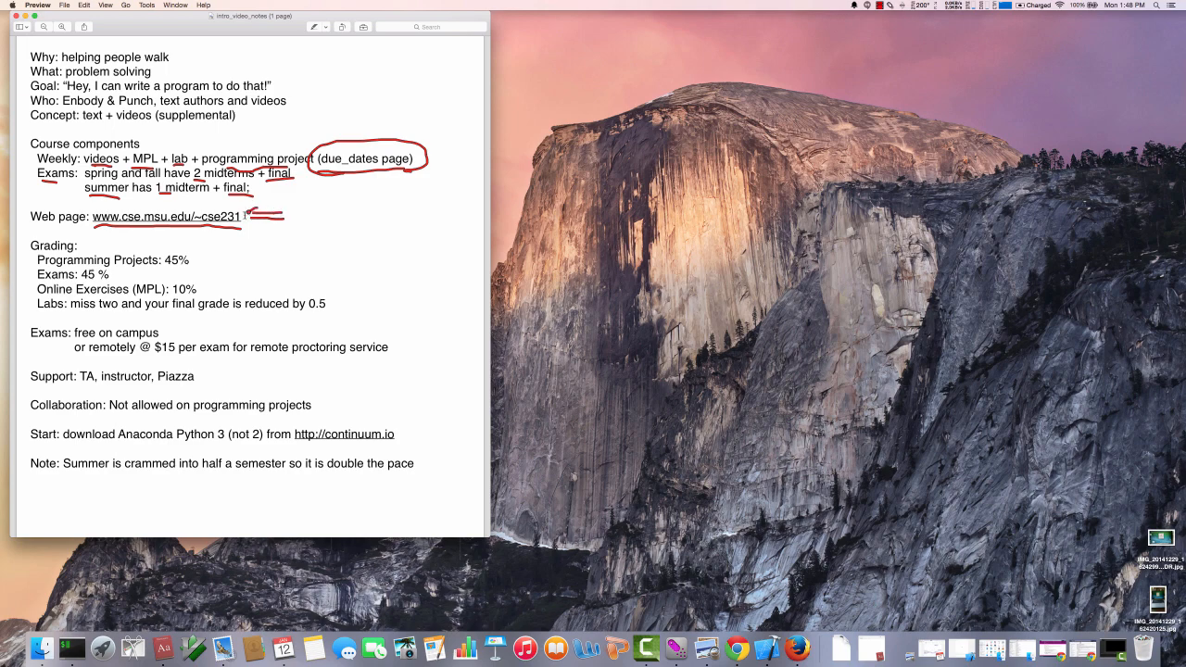
{"action": "left_click_drag", "start_coordinate": [334, 176], "coordinate": [250, 218]}
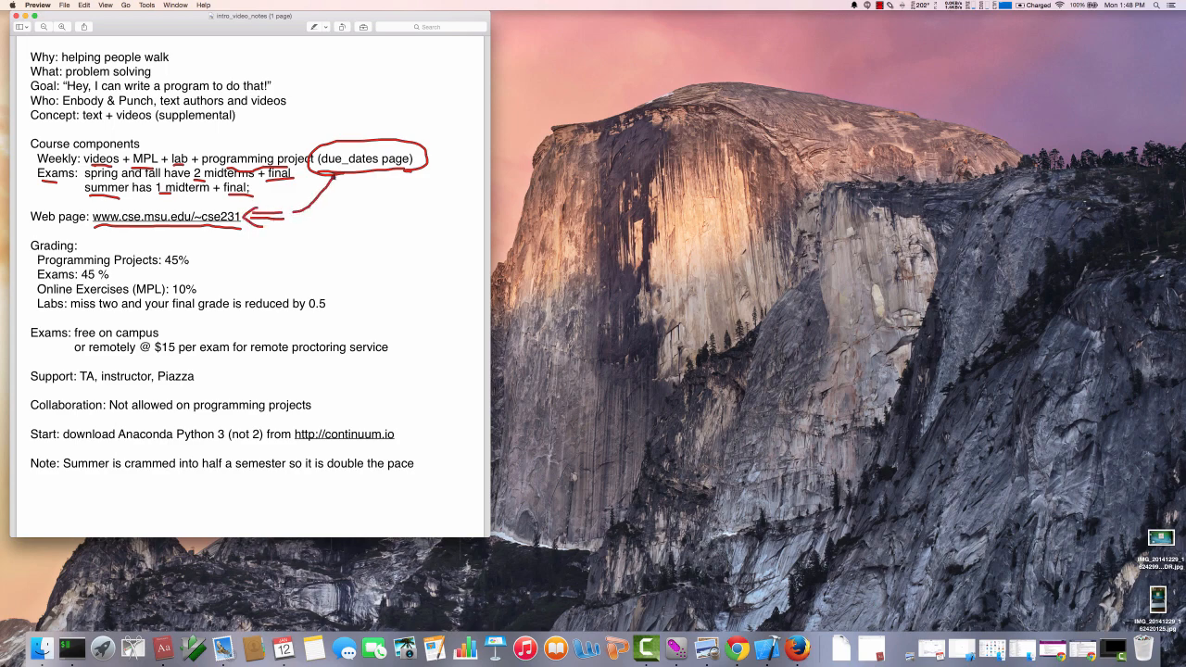
{"action": "left_click_drag", "start_coordinate": [329, 199], "coordinate": [338, 171]}
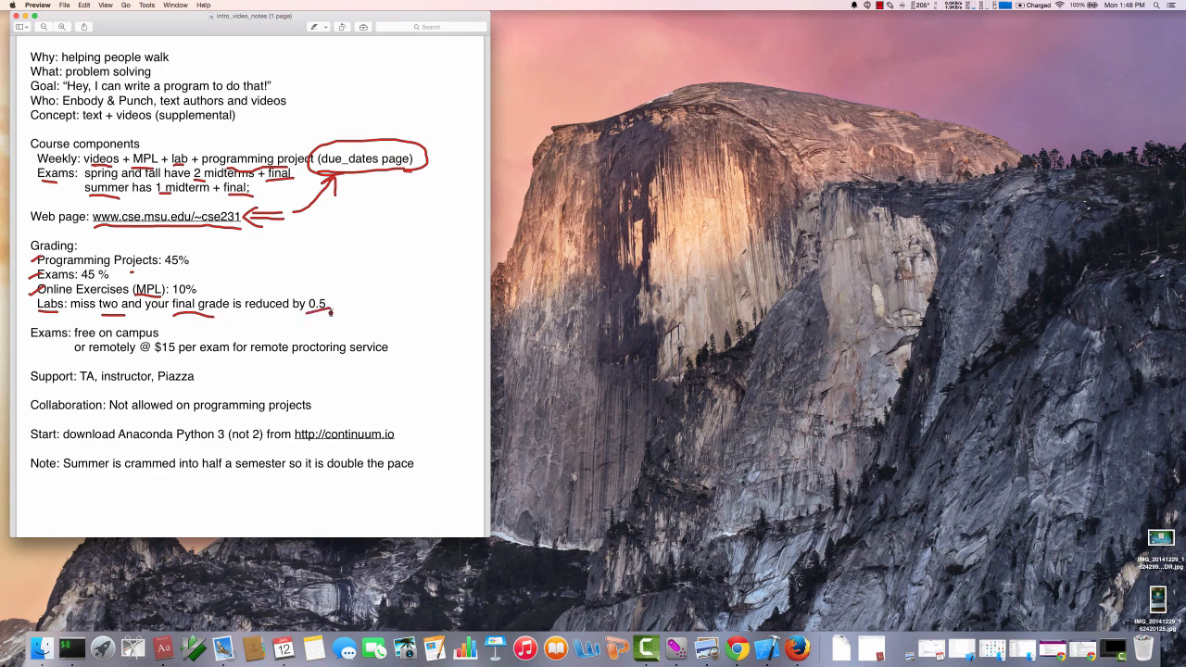
{"action": "mouse_move", "coordinate": [341, 280]}
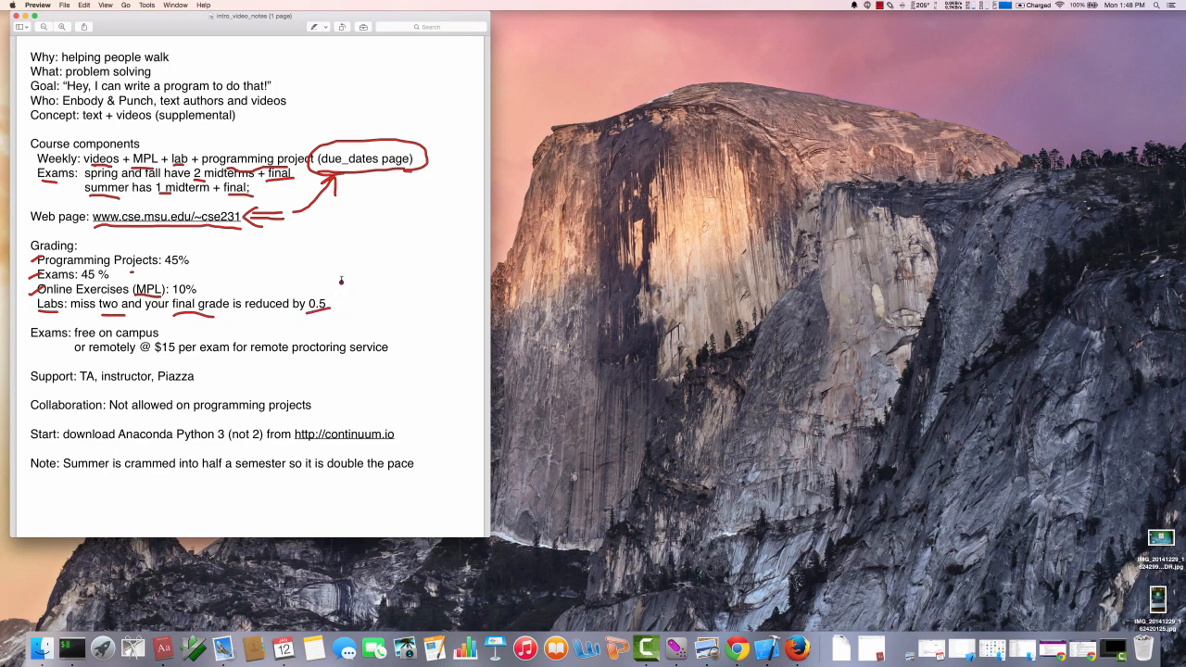
Add a red exclamation mark by the 0.5 penalty, write '10 day', and underline 'Not allowed on programming projects'
{"action": "left_click_drag", "start_coordinate": [341, 282], "coordinate": [342, 324]}
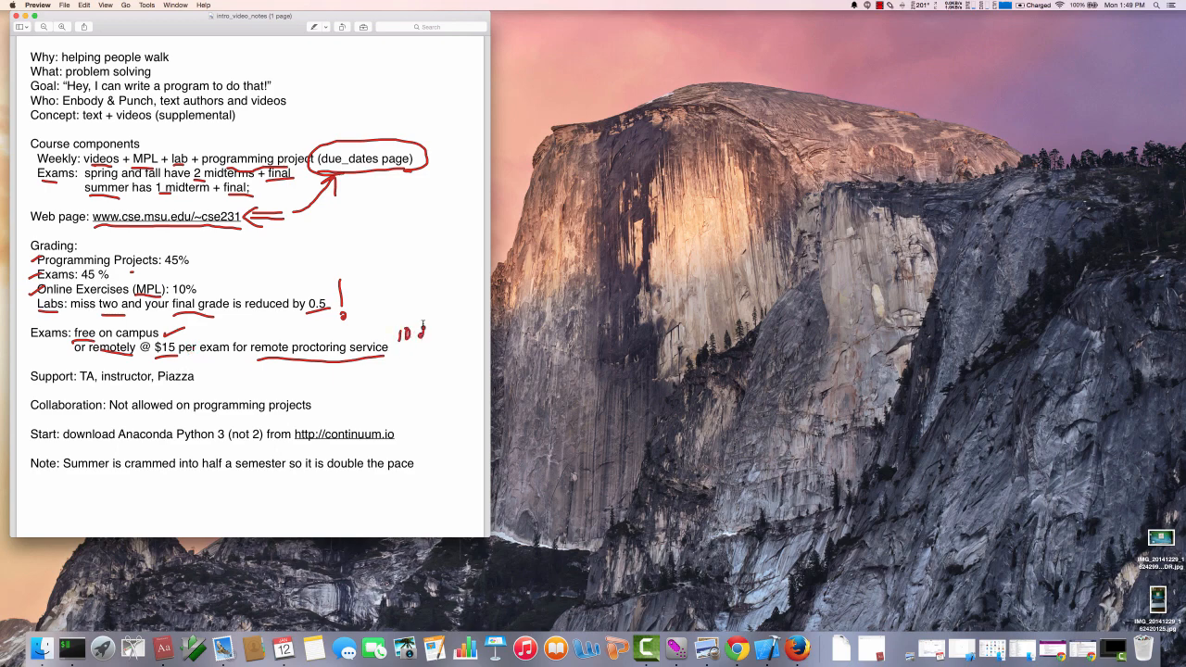
{"action": "type", "text": "10 day"}
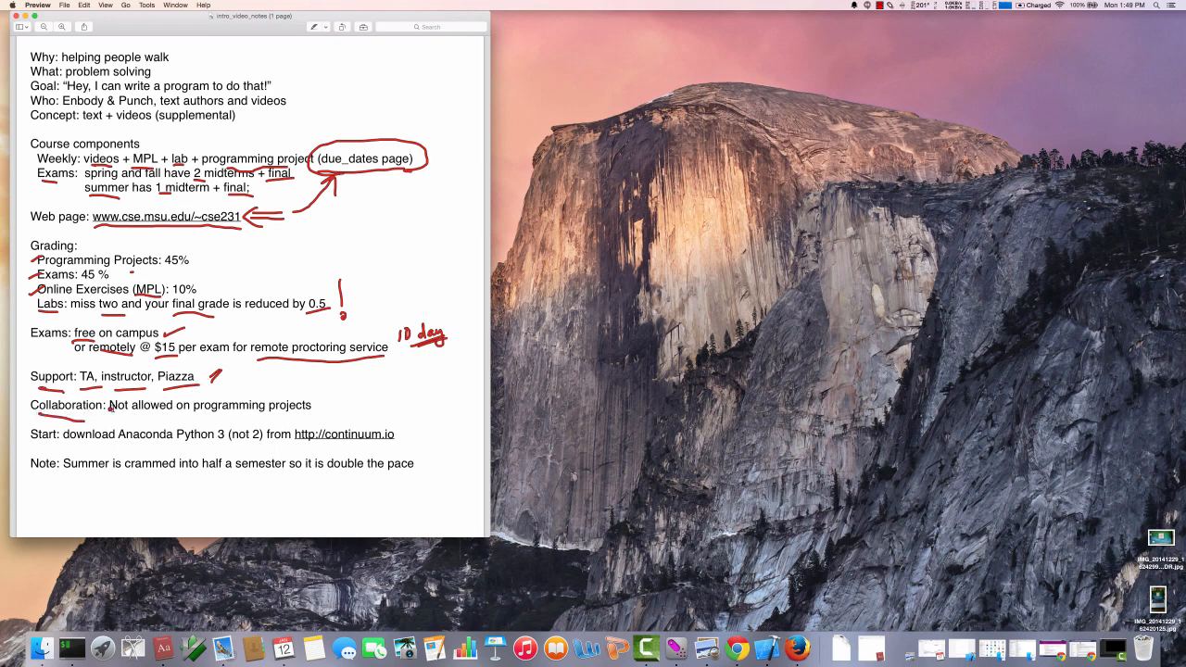
{"action": "left_click_drag", "start_coordinate": [107, 415], "coordinate": [283, 415]}
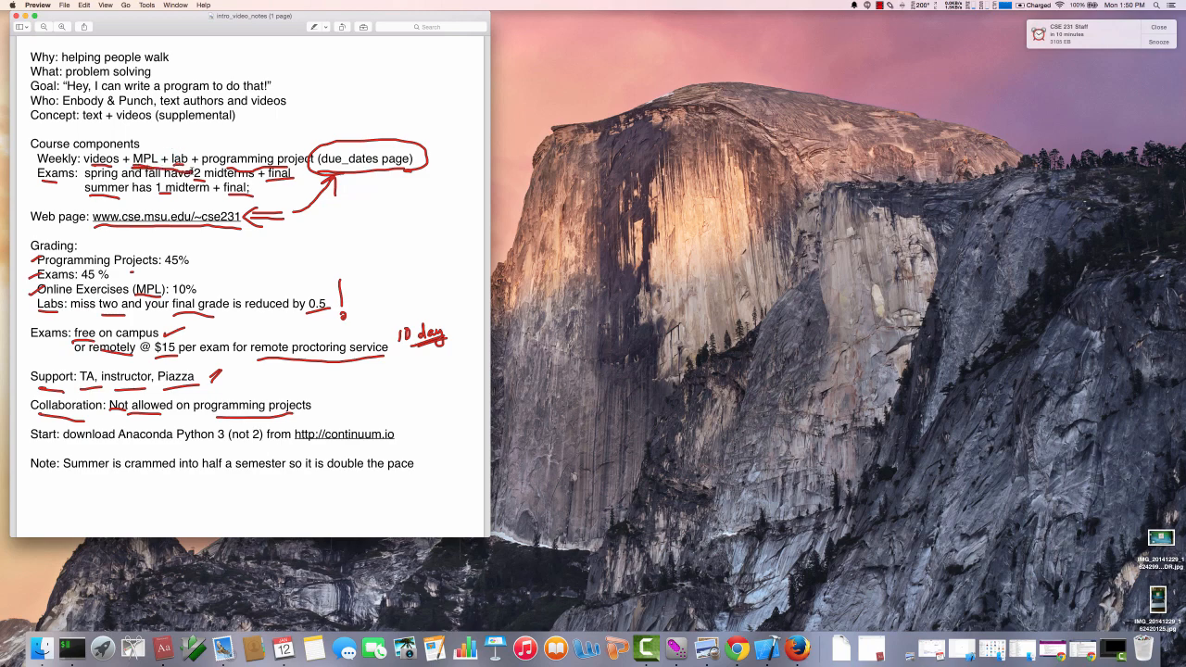
Box the MPL and lab items, then underline 'Summer' and 'into half a semester'
{"action": "left_click_drag", "start_coordinate": [130, 158], "coordinate": [195, 162]}
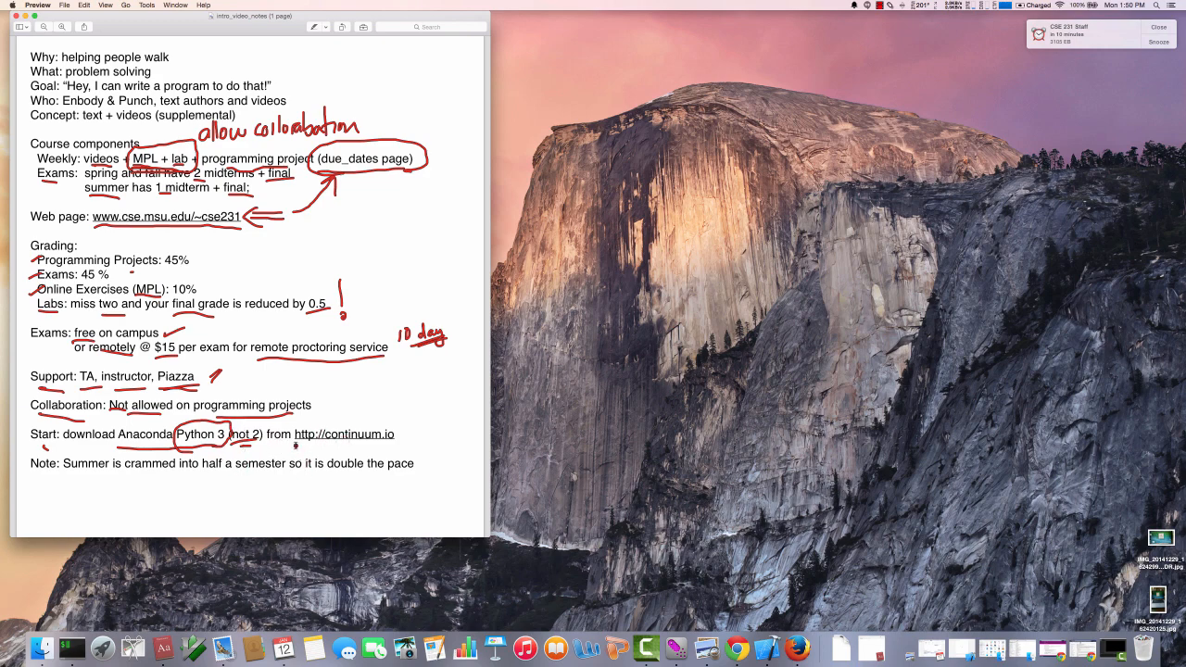
{"action": "left_click_drag", "start_coordinate": [295, 447], "coordinate": [394, 443]}
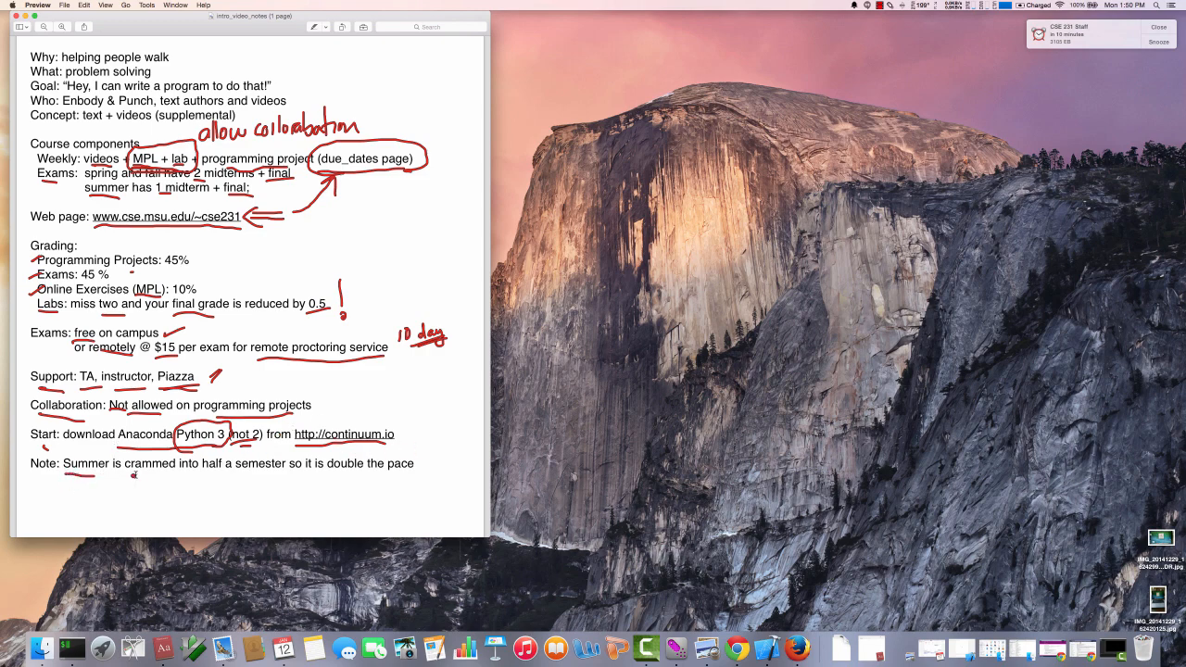
{"action": "left_click_drag", "start_coordinate": [190, 474], "coordinate": [268, 473]}
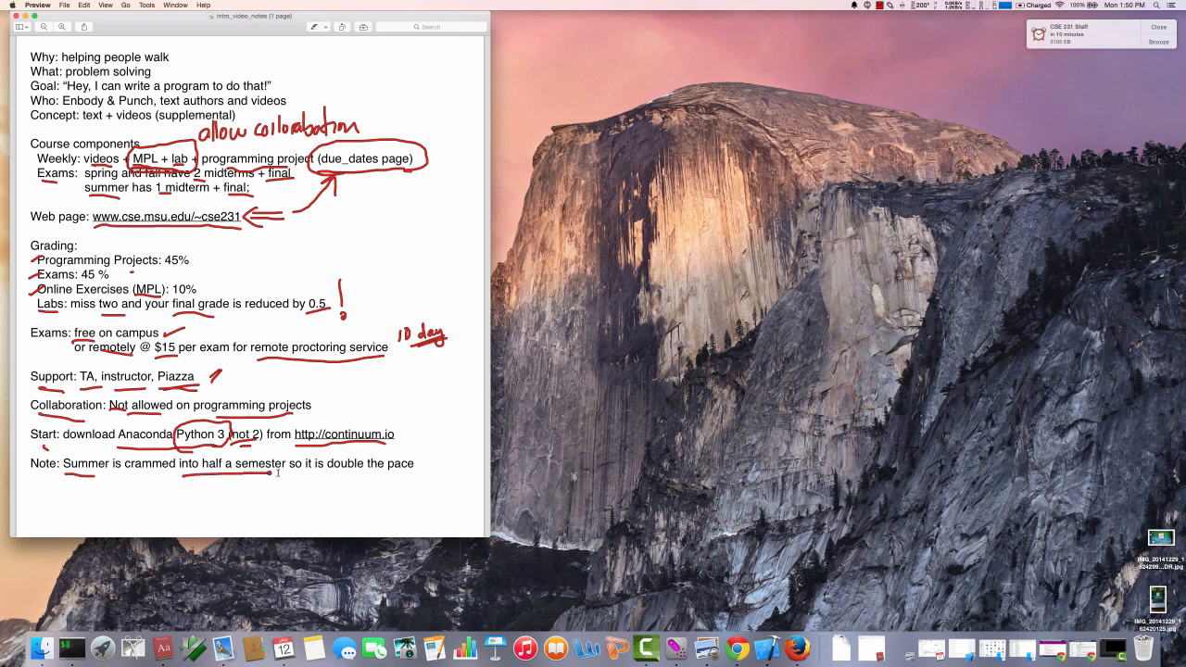
{"action": "mouse_move", "coordinate": [188, 482]}
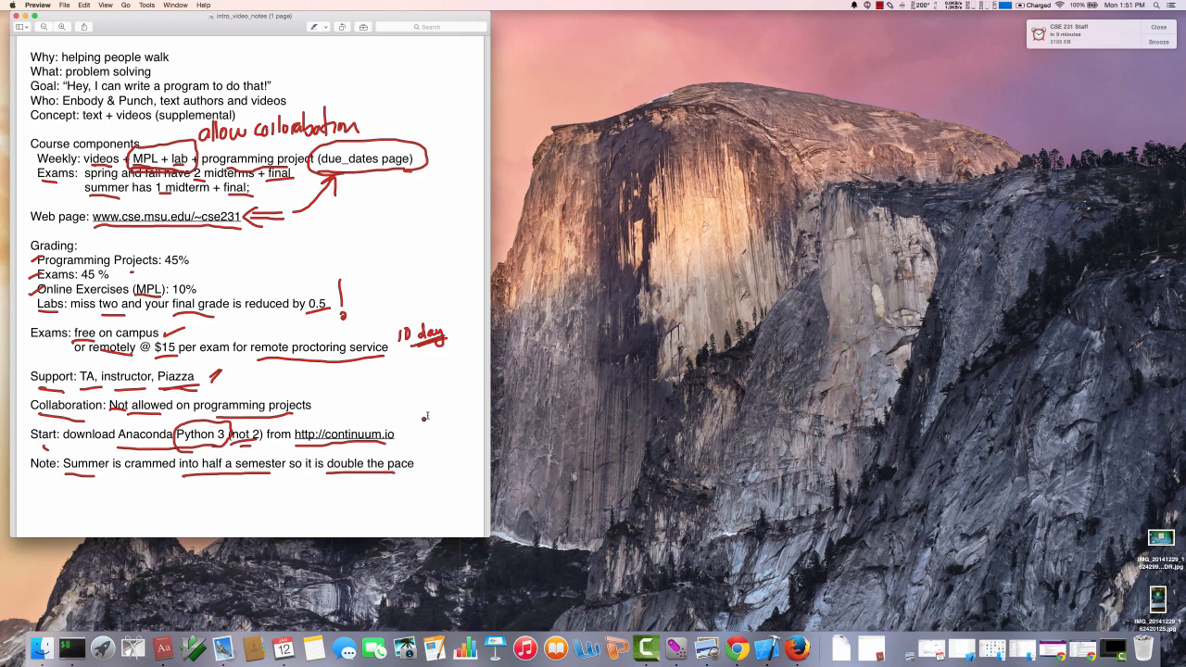
{"action": "mouse_move", "coordinate": [217, 355]}
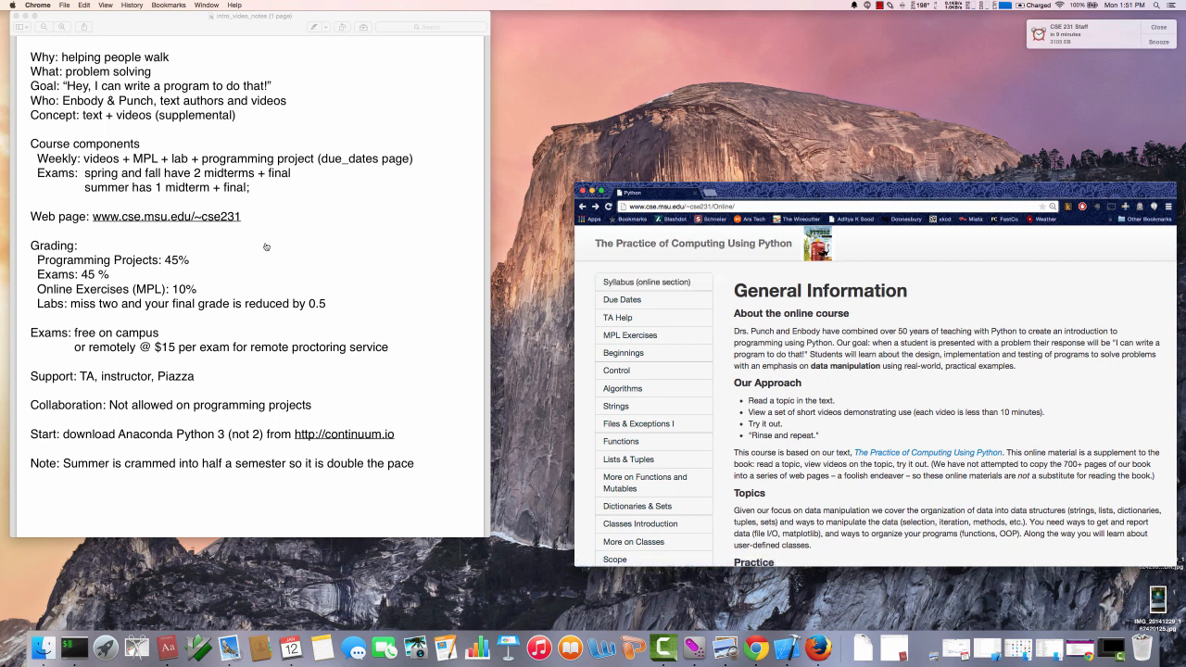
{"action": "mouse_move", "coordinate": [269, 257]}
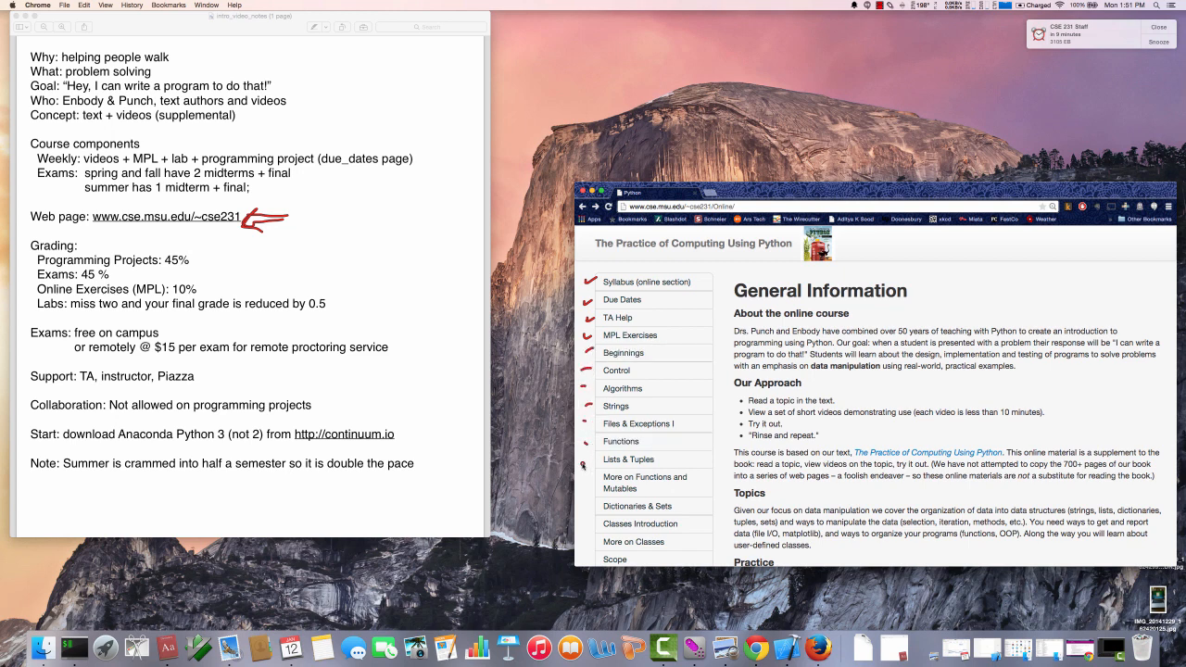
Mark another sidebar topic link with a red dash, then clear the red pen marks
{"action": "left_click", "coordinate": [640, 524]}
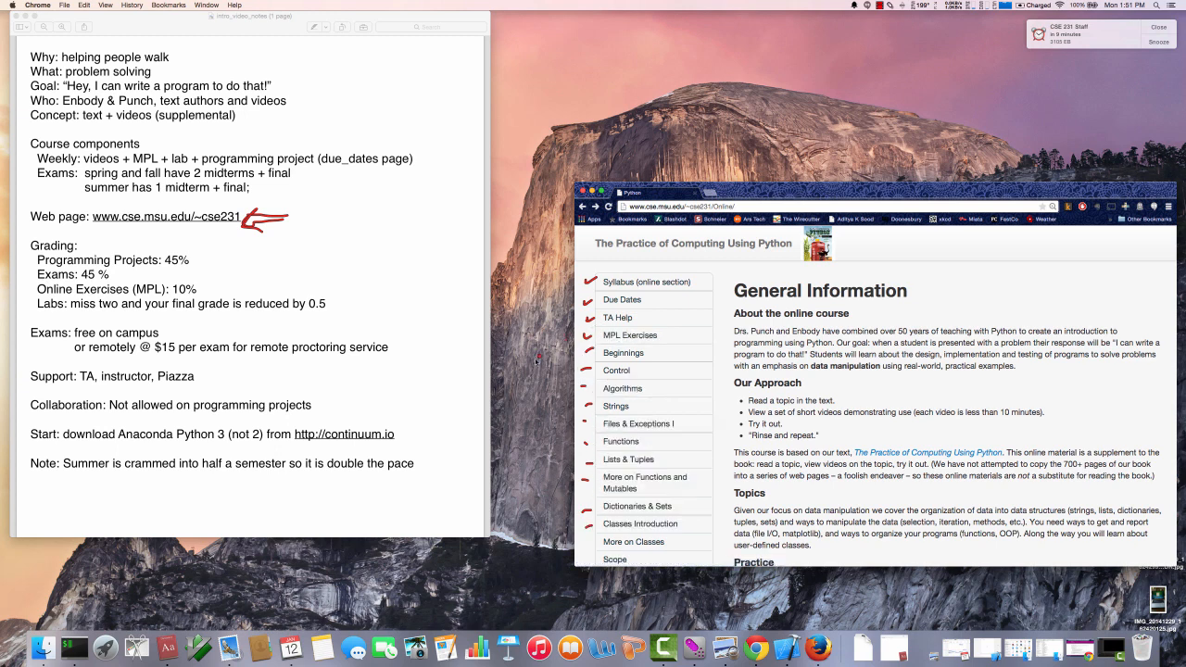
{"action": "mouse_move", "coordinate": [622, 299]}
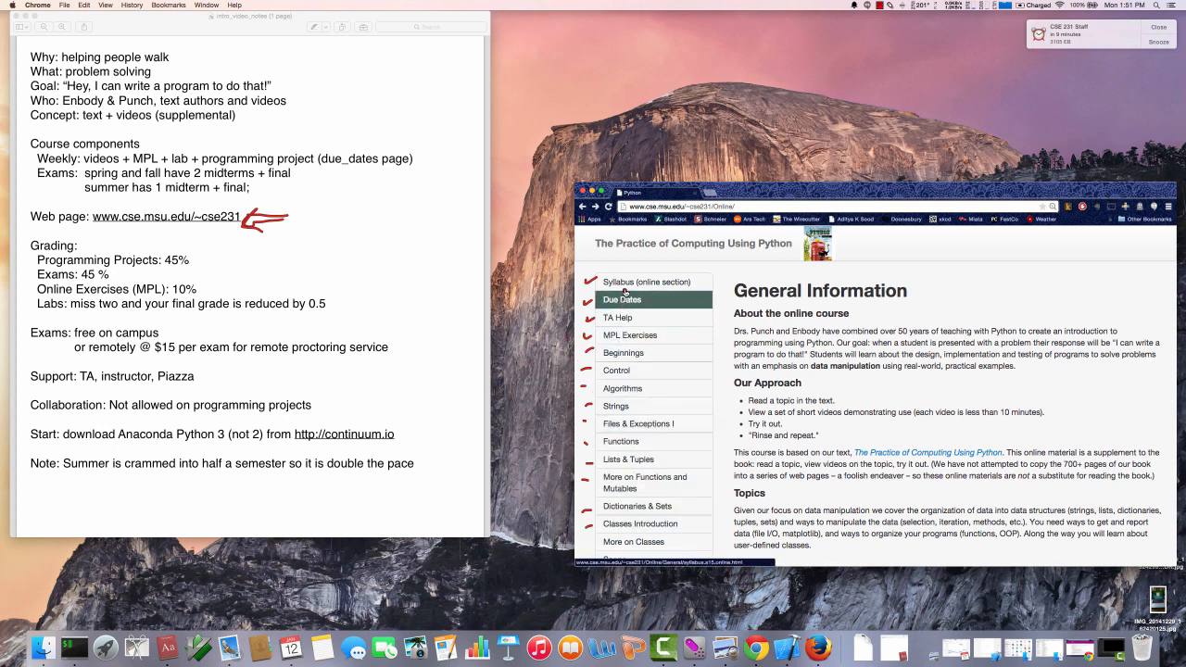
{"action": "left_click", "coordinate": [647, 282]}
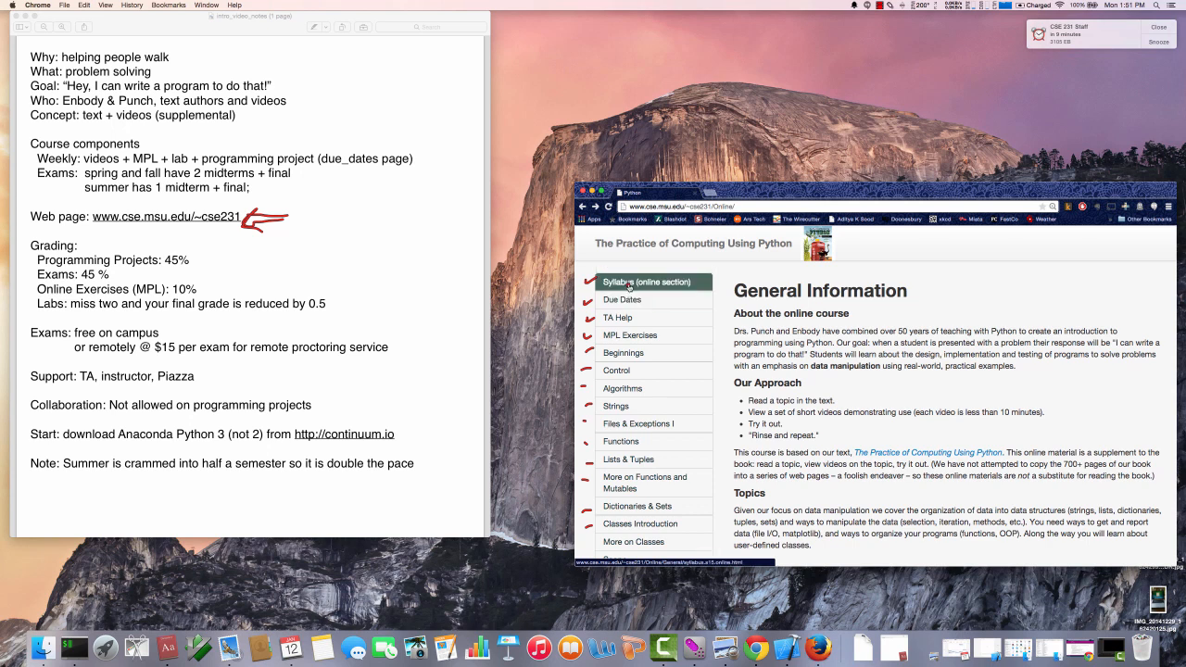
{"action": "left_click", "coordinate": [622, 299]}
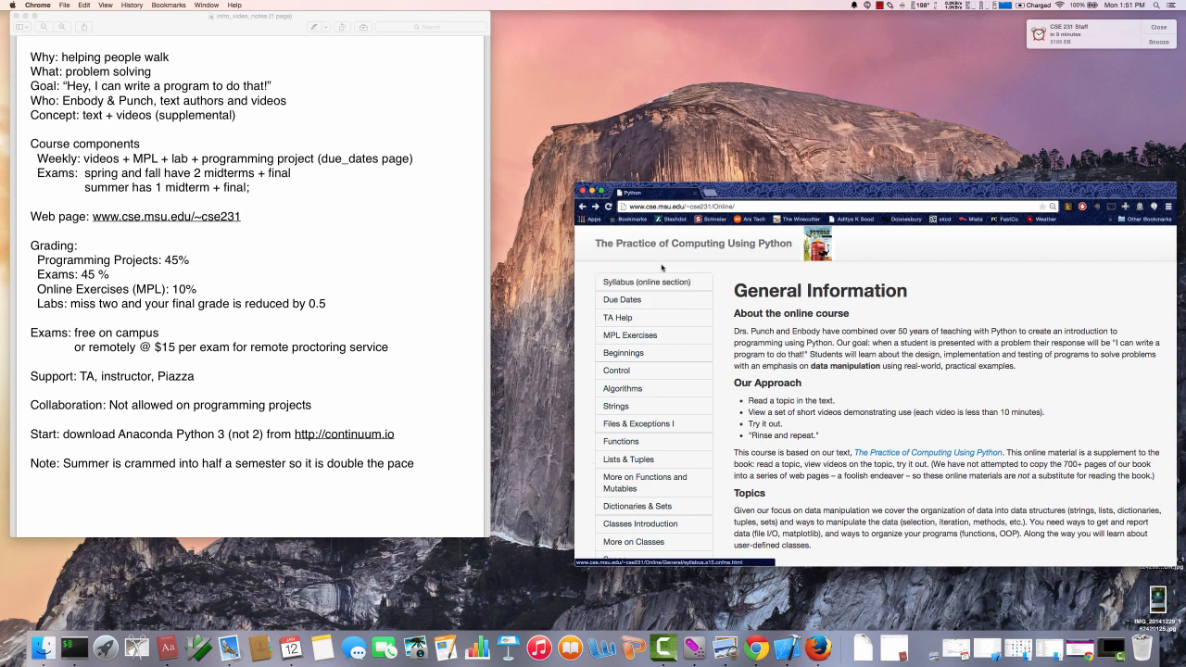
Open the online section's syllabus and scroll down through due dates, exams and labs
{"action": "left_click", "coordinate": [635, 282]}
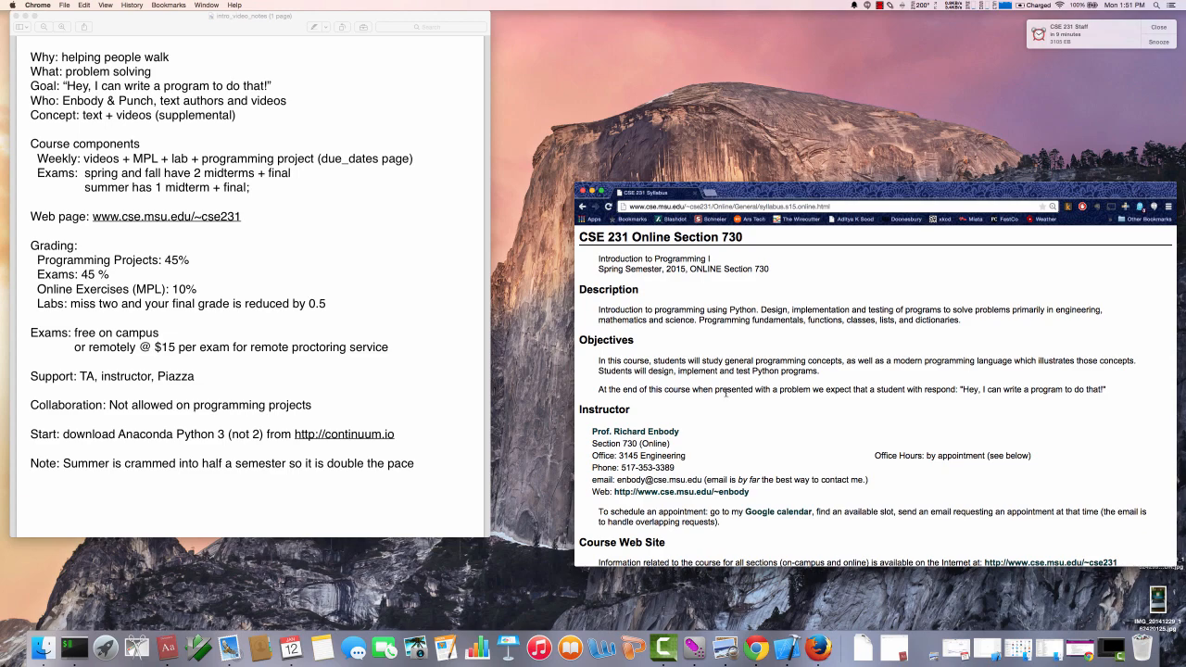
{"action": "scroll", "scroll_direction": "down", "scroll_amount": 3}
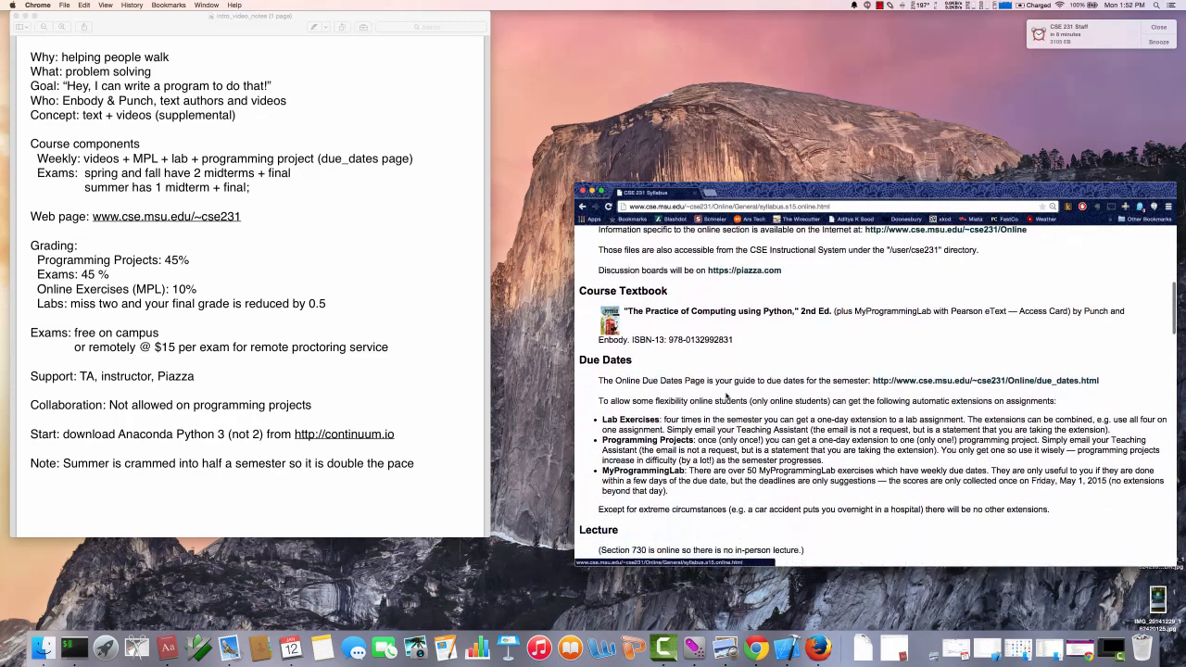
{"action": "scroll", "scroll_direction": "down", "scroll_amount": 3}
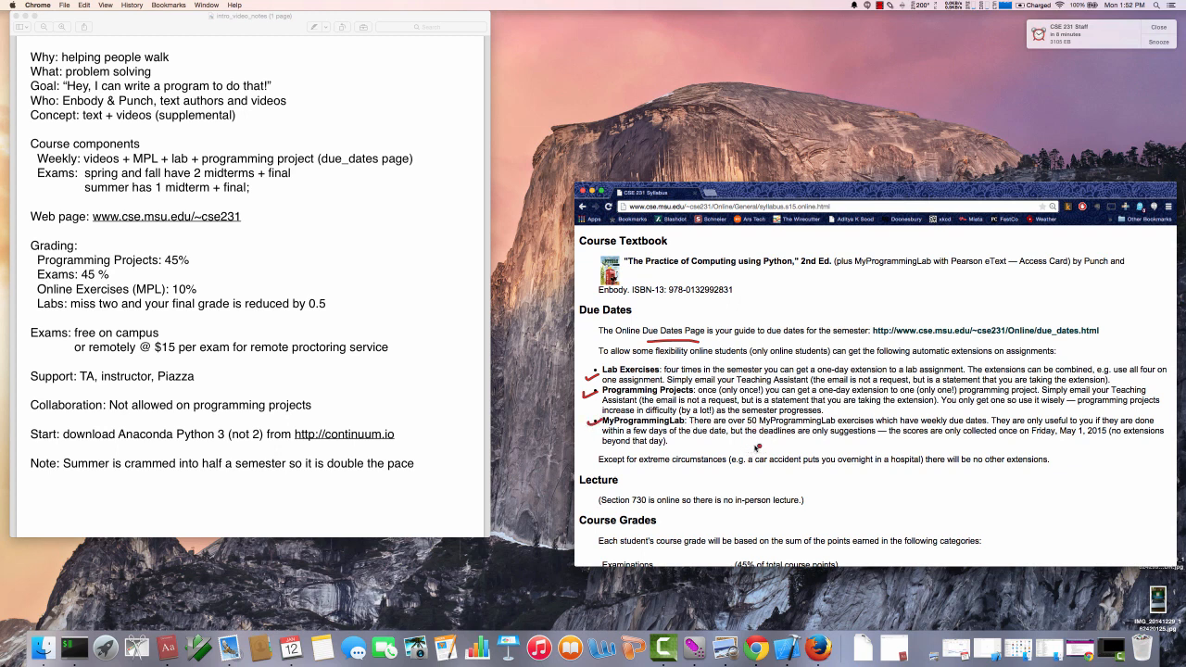
{"action": "mouse_move", "coordinate": [806, 433]}
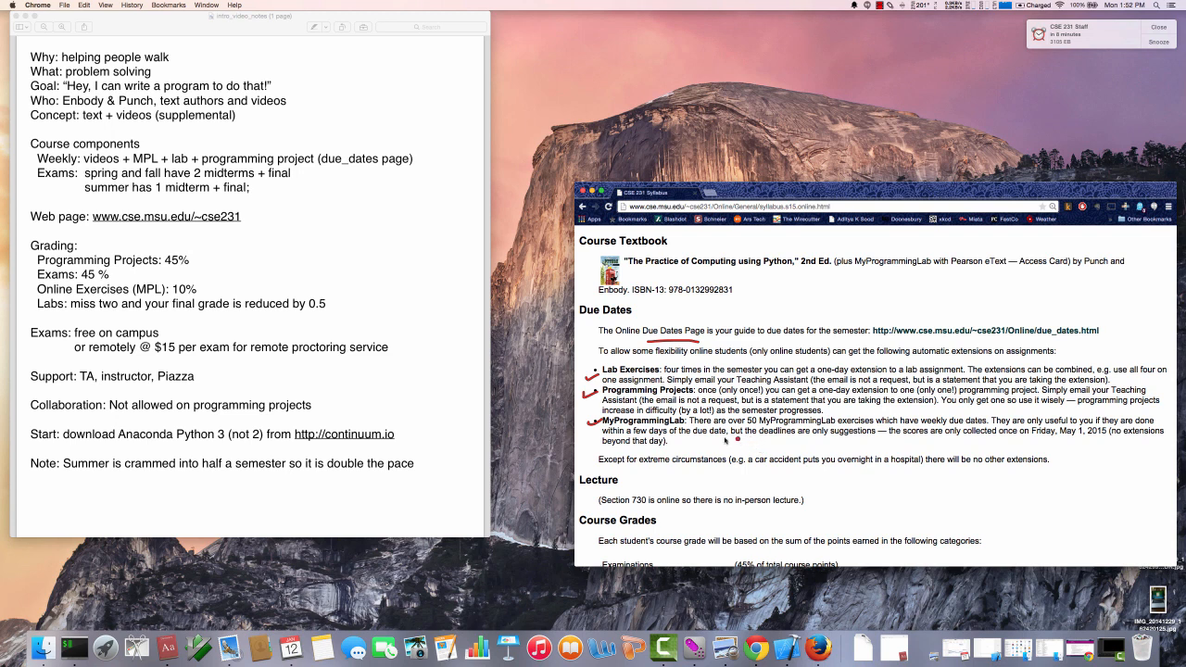
{"action": "mouse_move", "coordinate": [823, 446]}
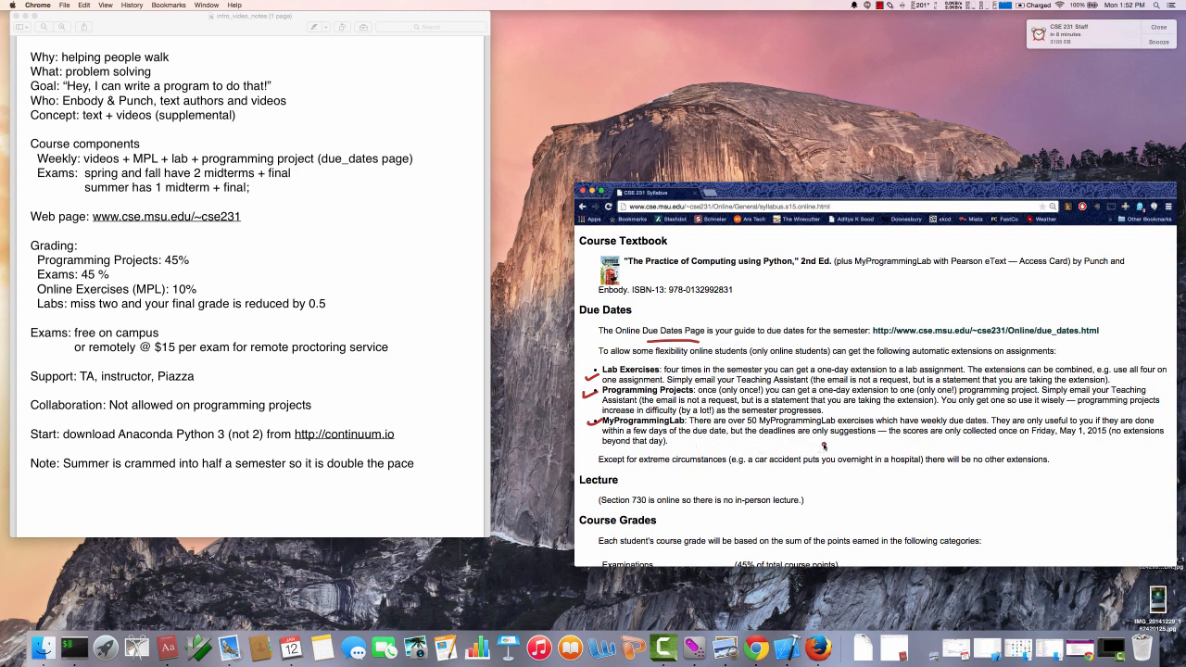
{"action": "mouse_move", "coordinate": [991, 442]}
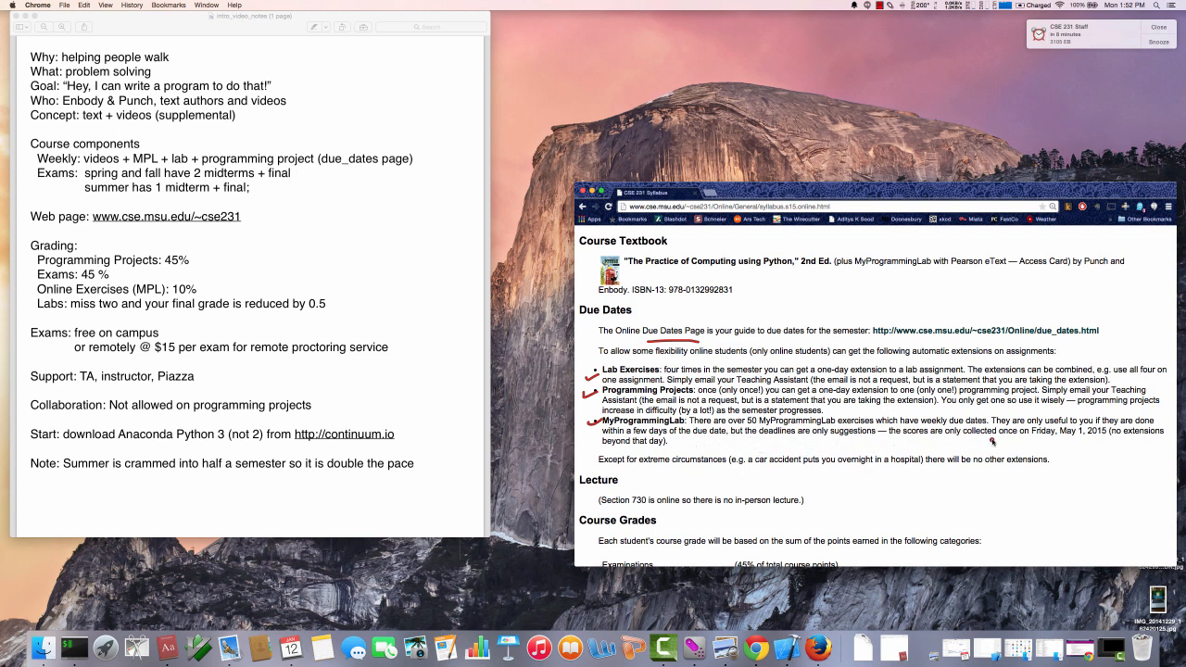
{"action": "mouse_move", "coordinate": [1003, 443]}
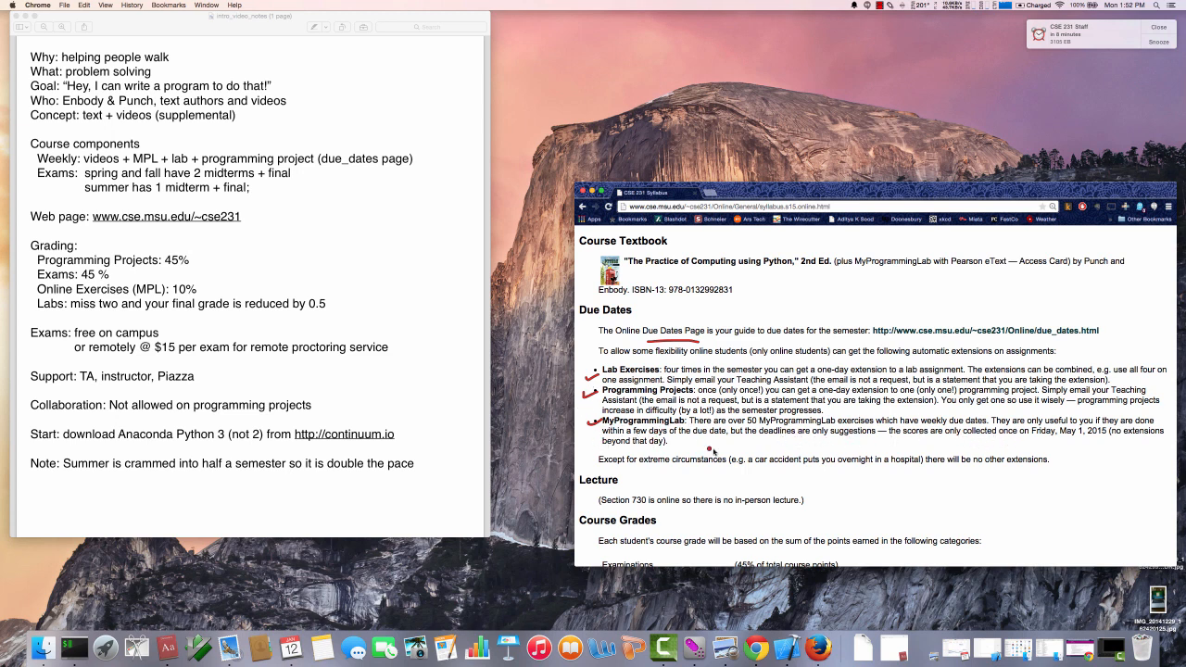
{"action": "mouse_move", "coordinate": [808, 440]}
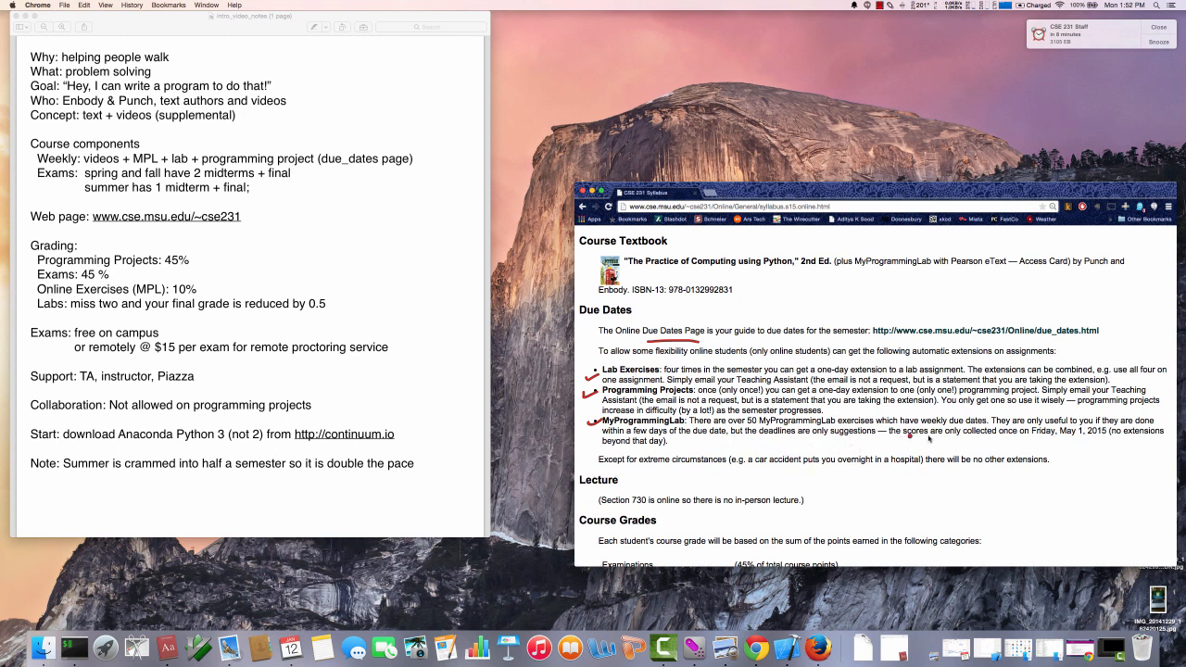
{"action": "mouse_move", "coordinate": [954, 472]}
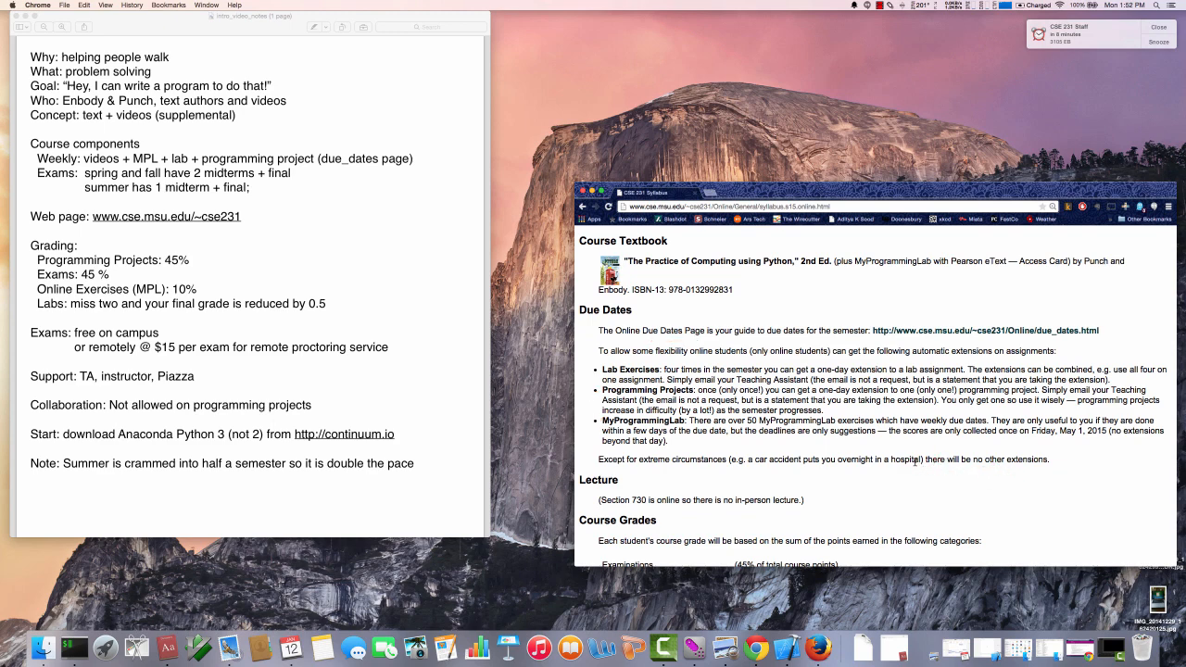
{"action": "scroll", "scroll_direction": "down", "scroll_amount": 3}
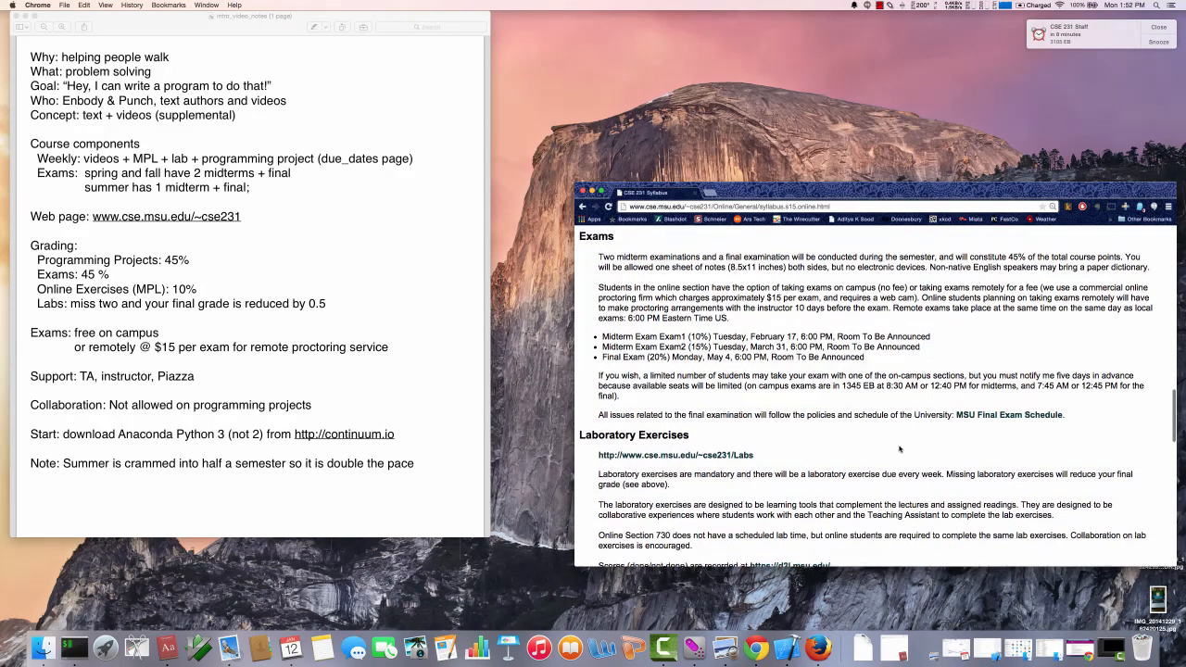
{"action": "scroll", "scroll_direction": "down", "scroll_amount": 3}
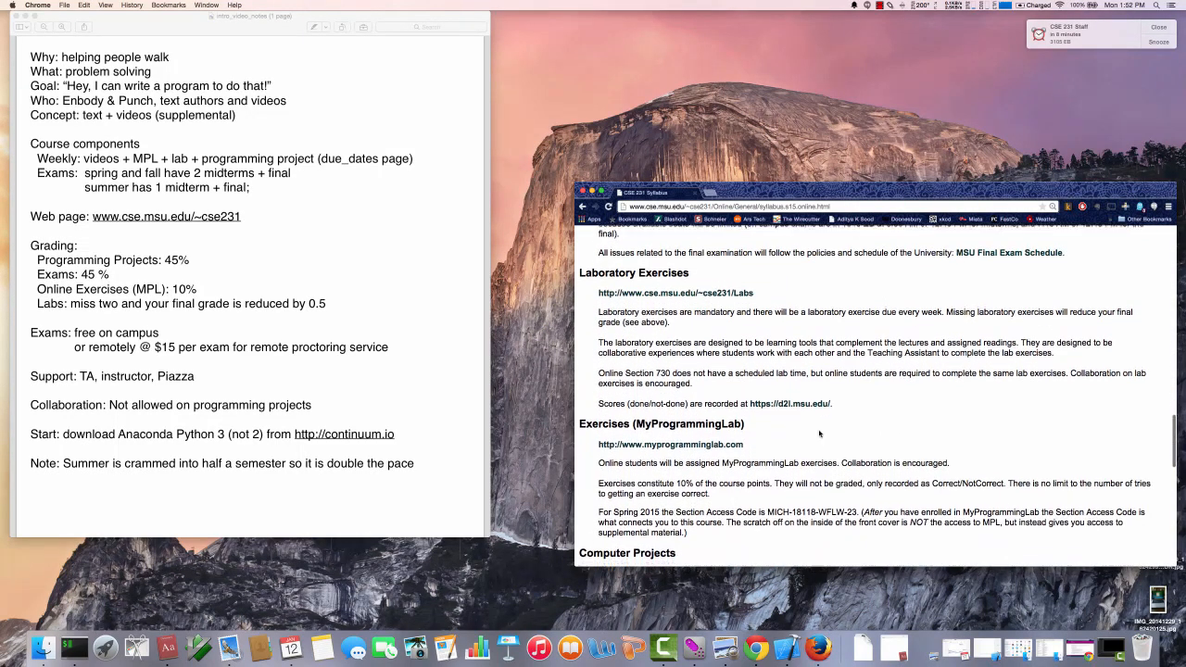
{"action": "scroll", "scroll_direction": "down", "scroll_amount": 3}
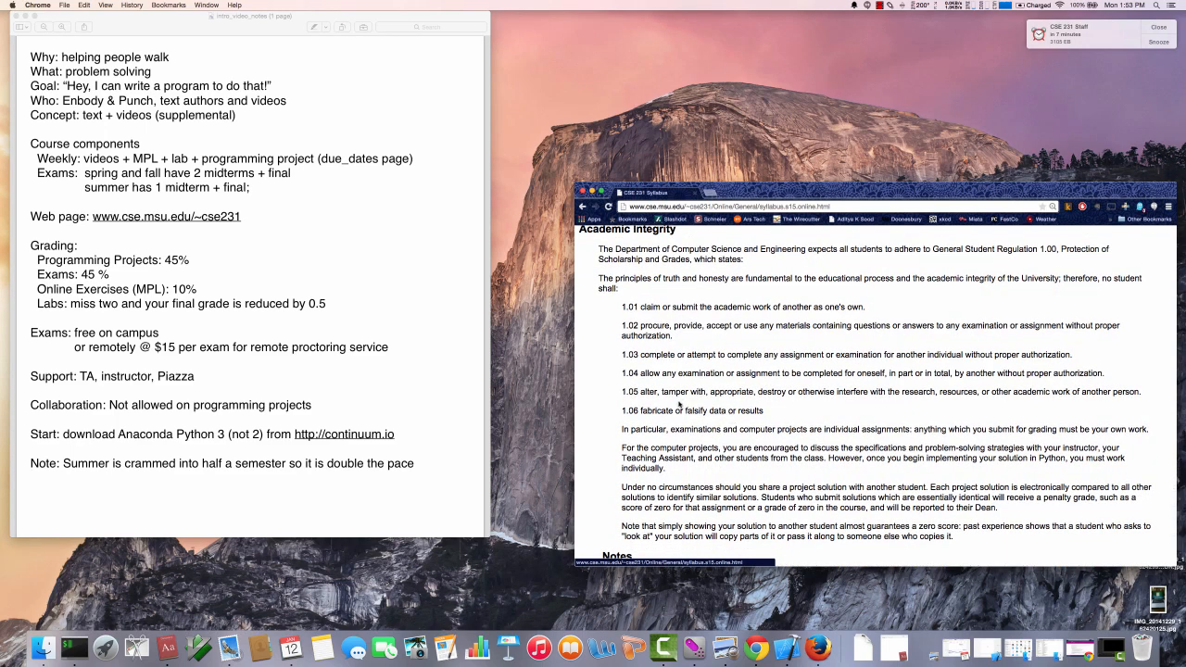
{"action": "mouse_move", "coordinate": [633, 451]}
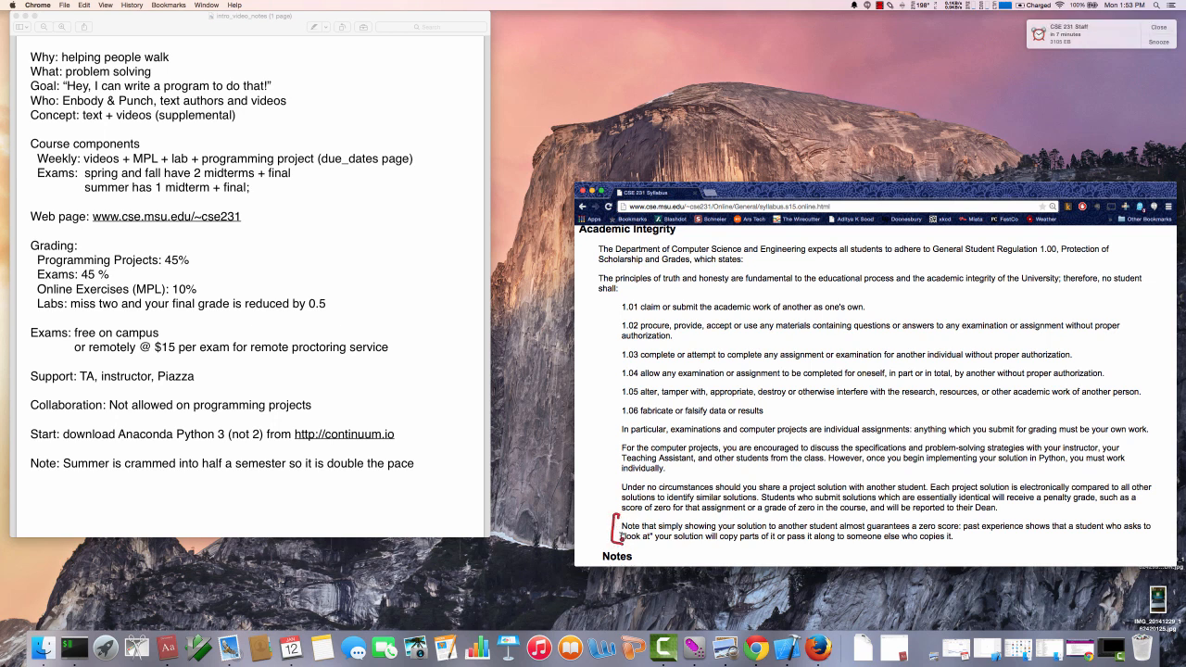
{"action": "mouse_move", "coordinate": [863, 519]}
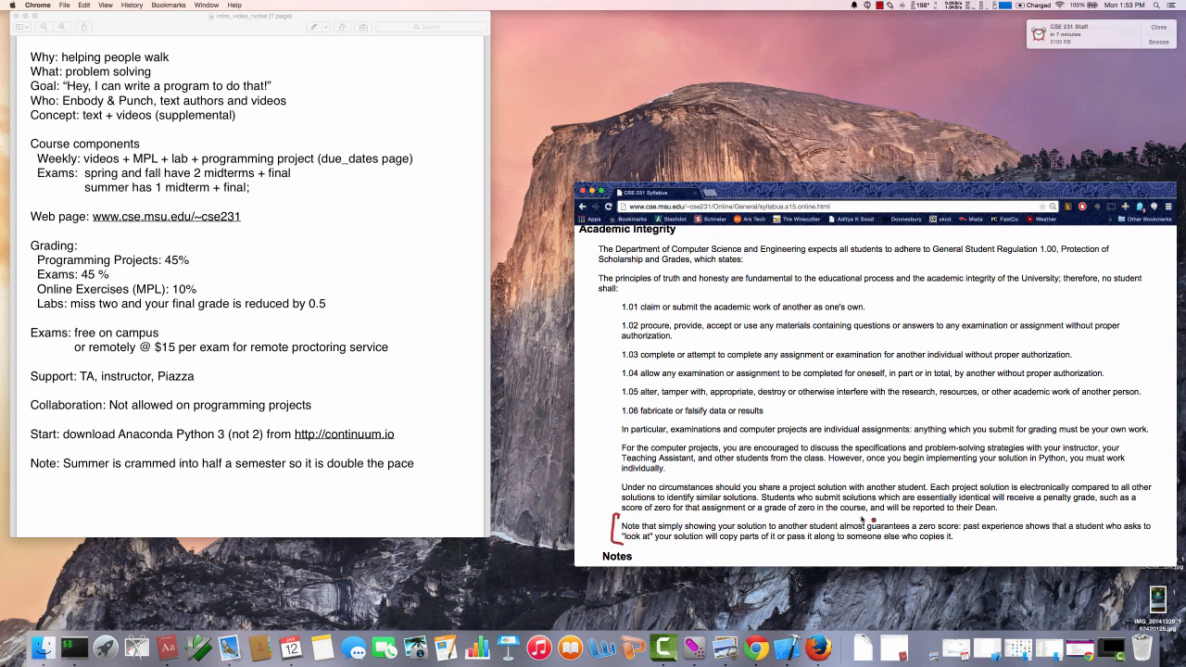
{"action": "mouse_move", "coordinate": [987, 542]}
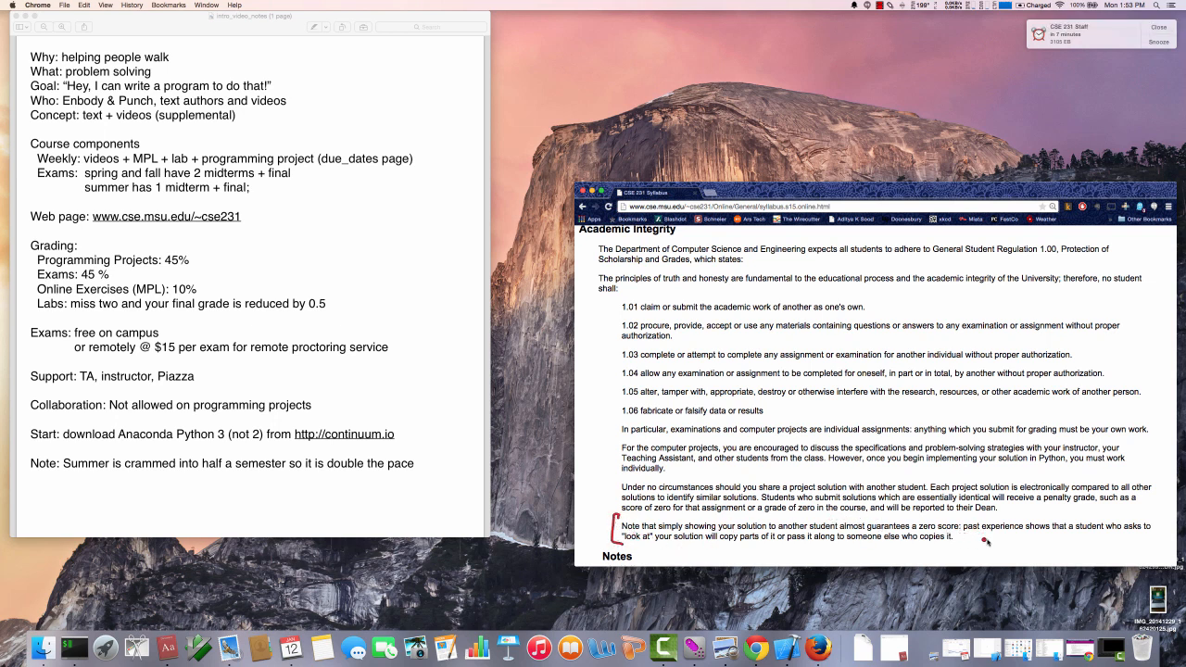
{"action": "mouse_move", "coordinate": [834, 500]}
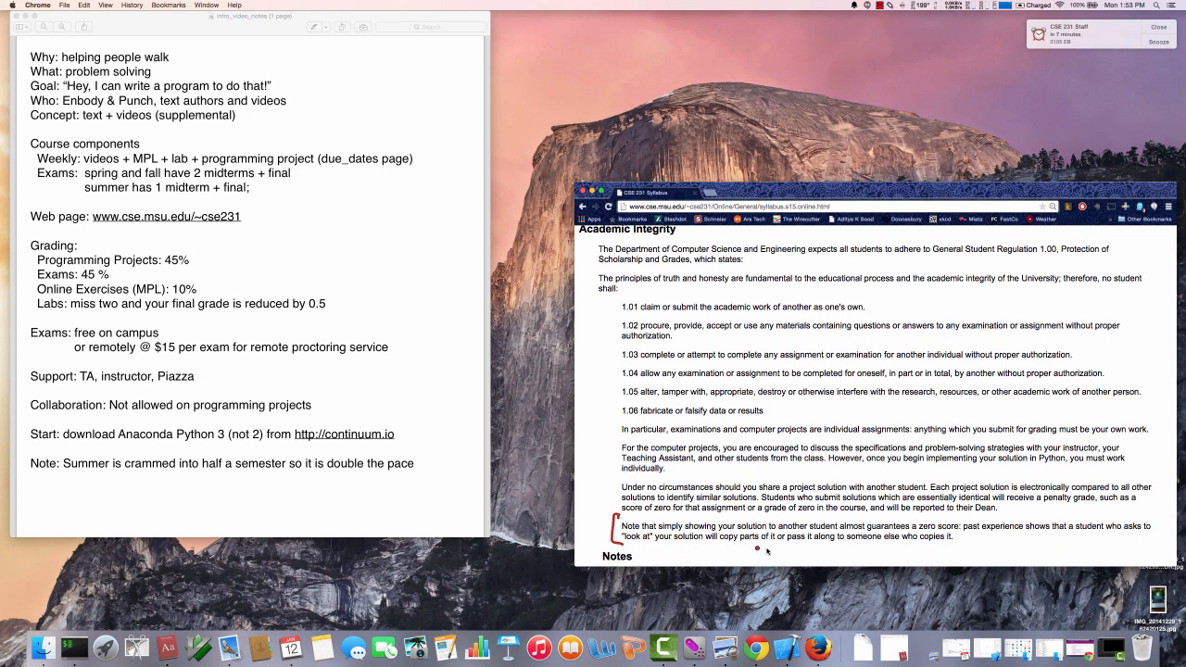
{"action": "mouse_move", "coordinate": [956, 547]}
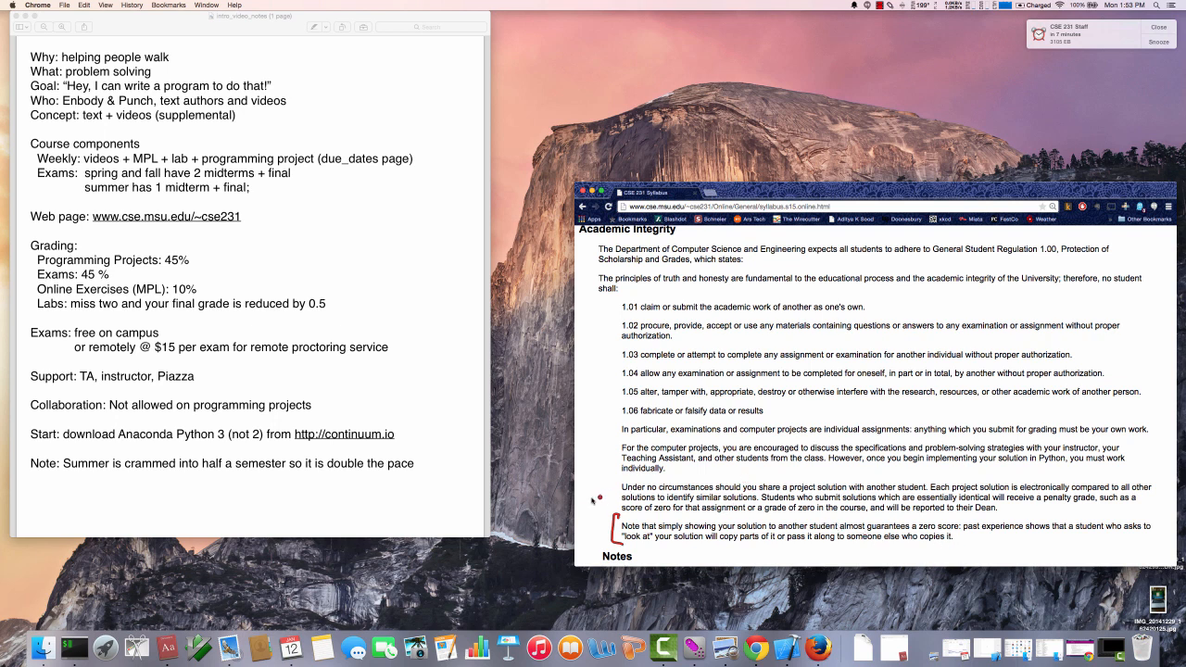
{"action": "mouse_move", "coordinate": [647, 457]}
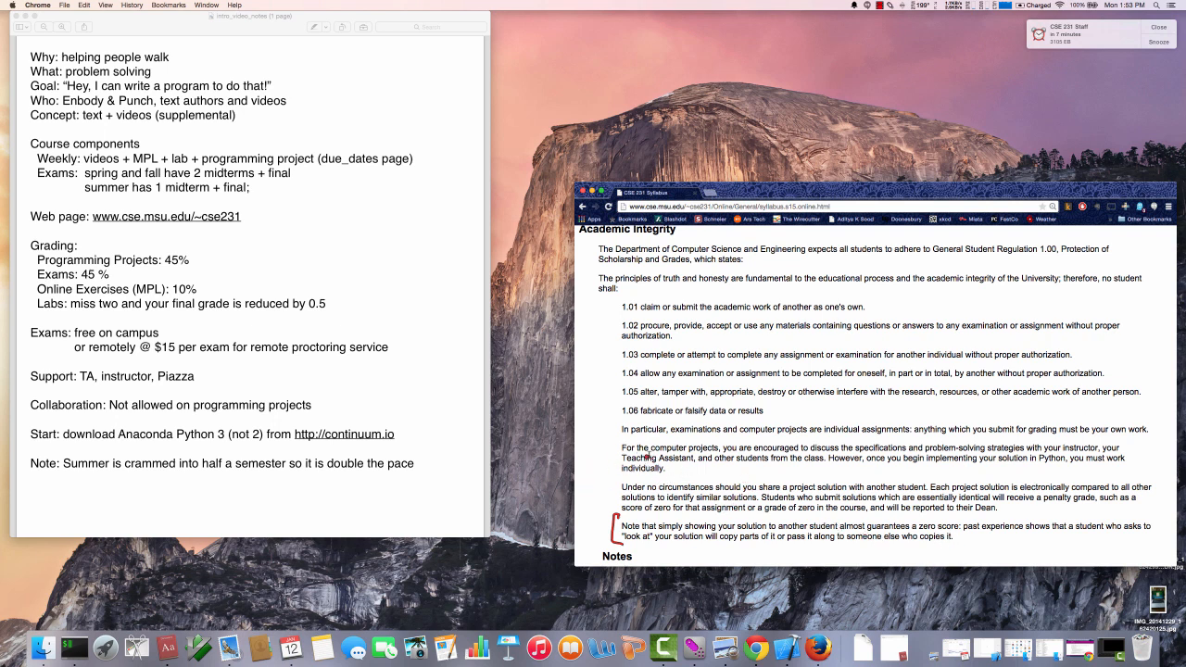
Draw a red bracket beside the paragraph about discussing computer projects
{"action": "left_click_drag", "start_coordinate": [609, 431], "coordinate": [609, 486]}
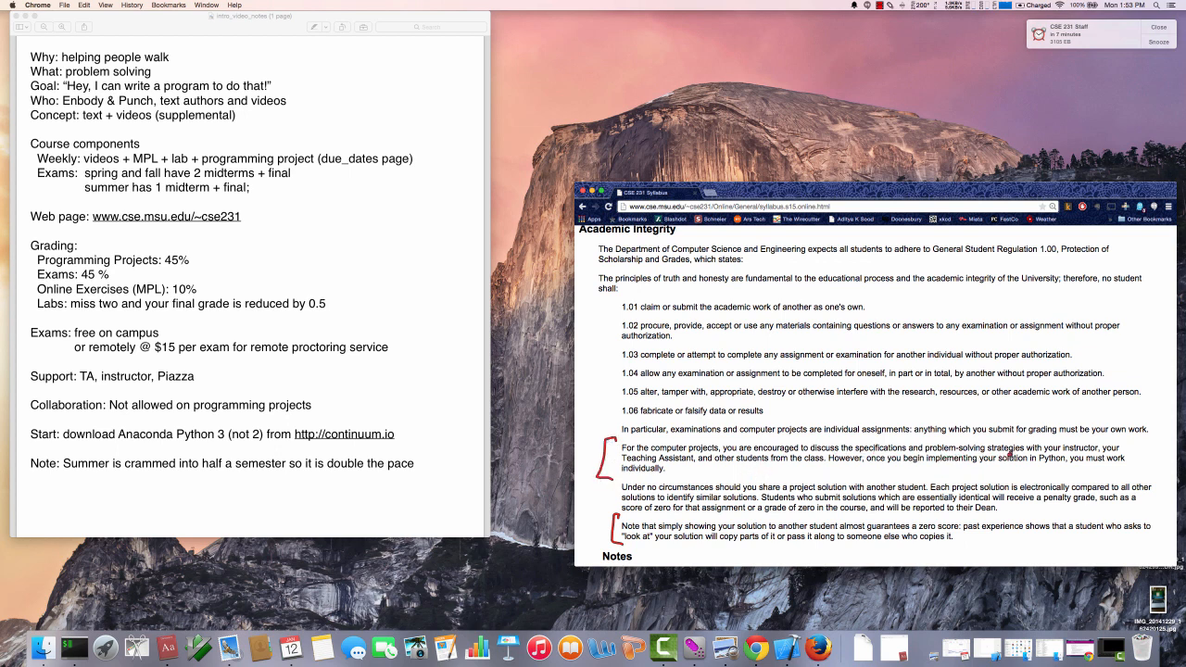
{"action": "mouse_move", "coordinate": [741, 468]}
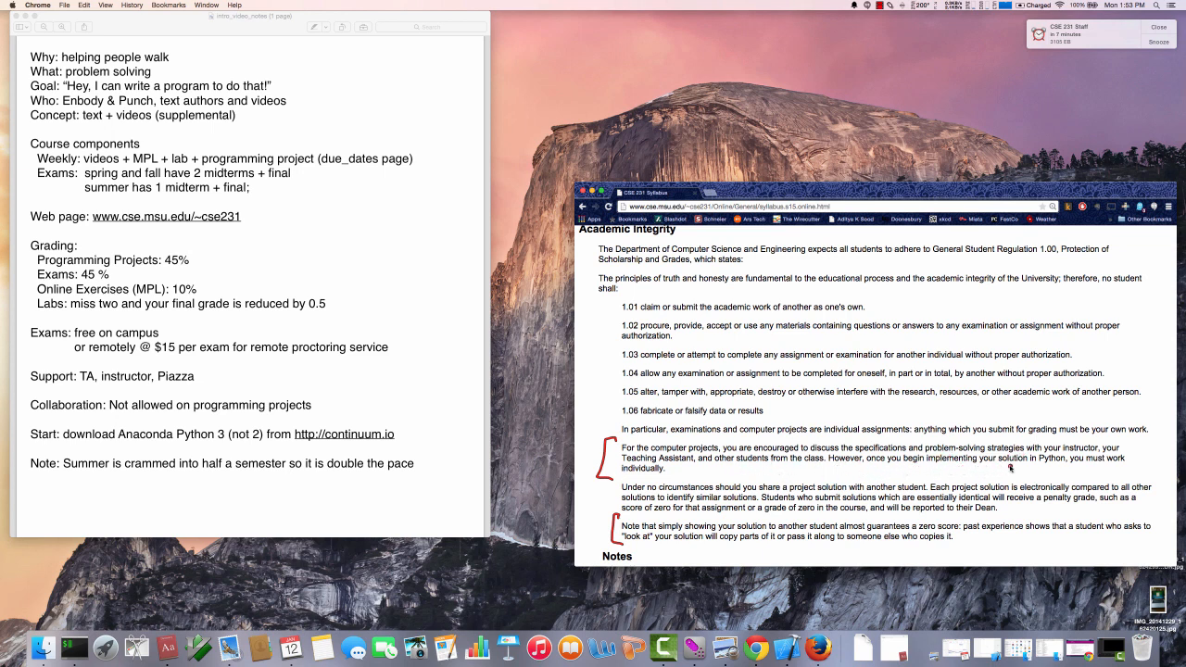
{"action": "mouse_move", "coordinate": [708, 497]}
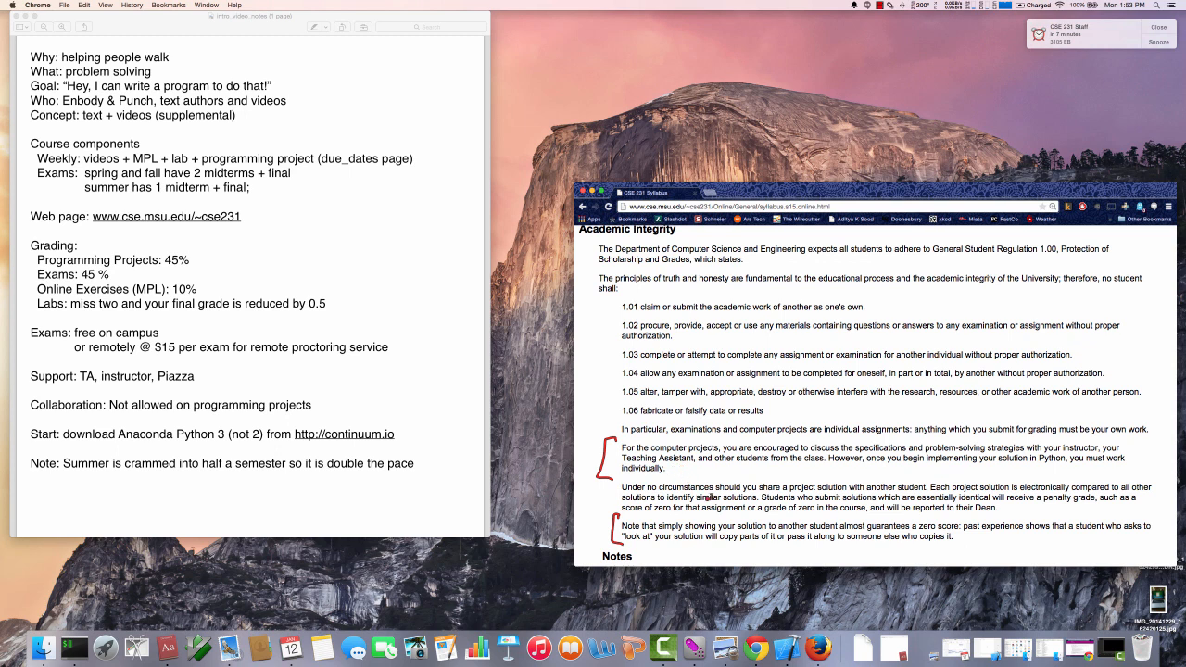
{"action": "mouse_move", "coordinate": [700, 443]}
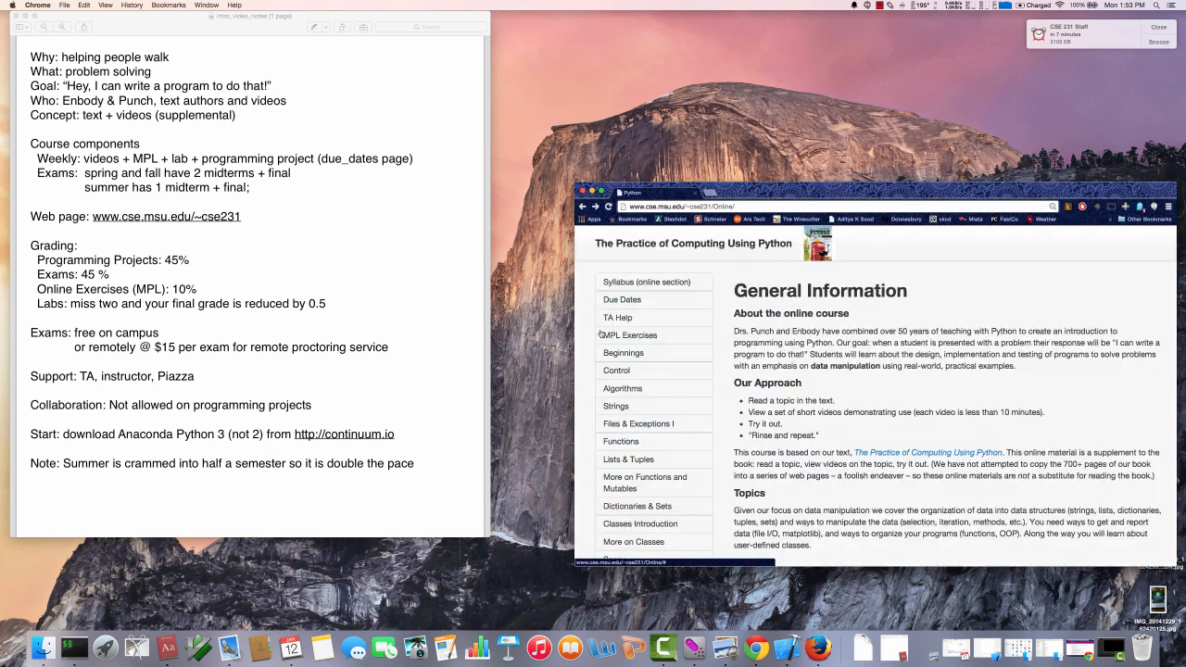
Scroll the General Information page down to the twelve-topic Organization list
{"action": "scroll", "scroll_direction": "down", "scroll_amount": 3}
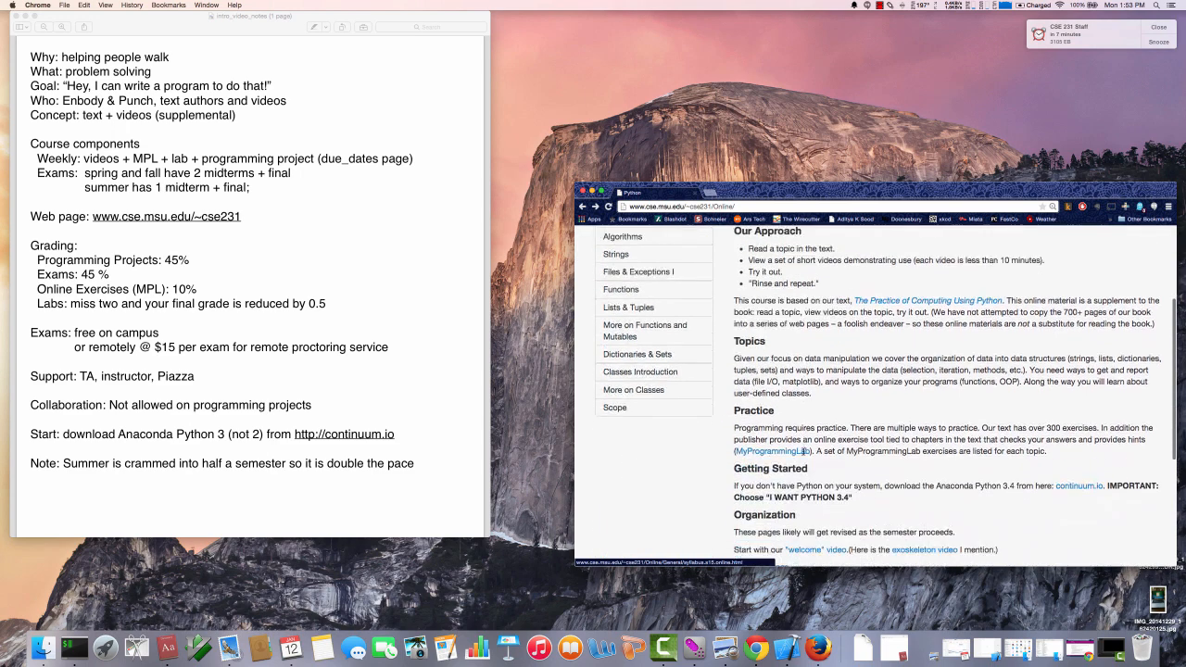
{"action": "scroll", "scroll_direction": "down", "scroll_amount": 3}
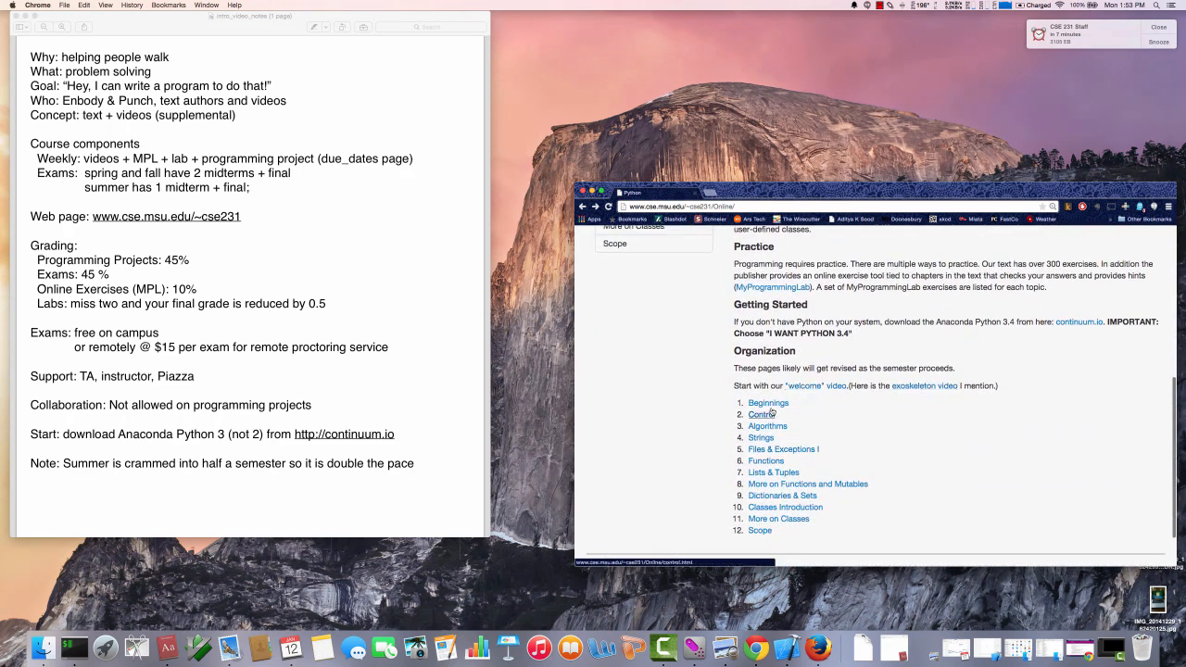
Open the Beginnings topic page and draw a red mark beside the Chapter 1 reading
{"action": "left_click", "coordinate": [768, 402]}
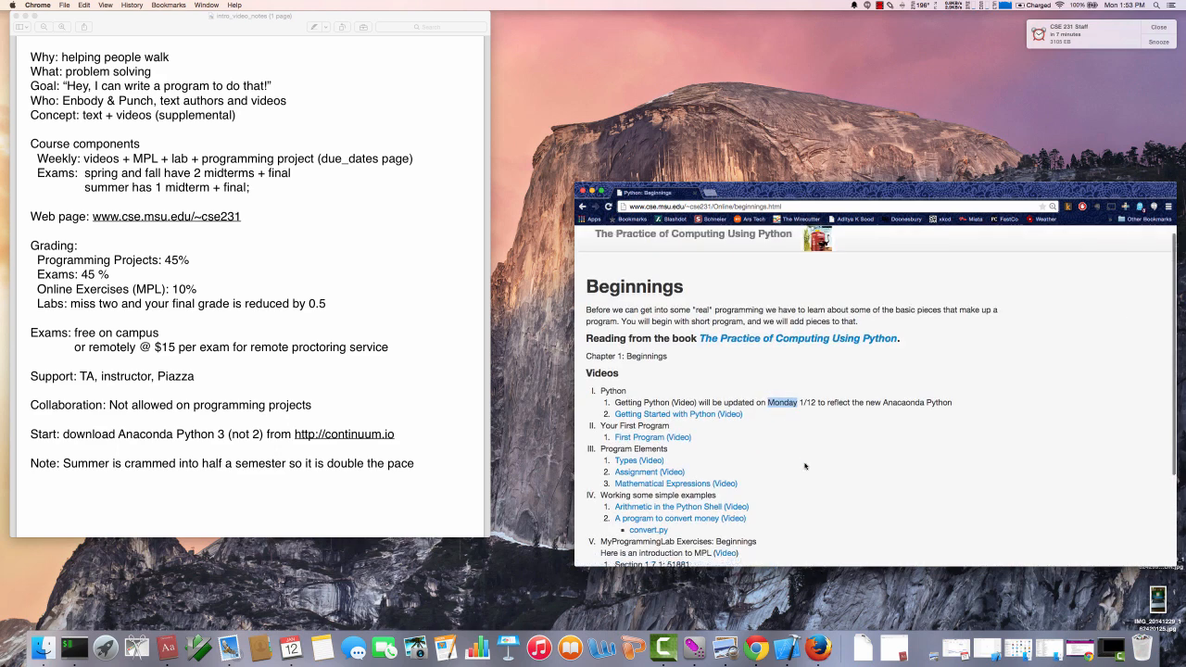
{"action": "scroll", "scroll_direction": "down", "scroll_amount": 3}
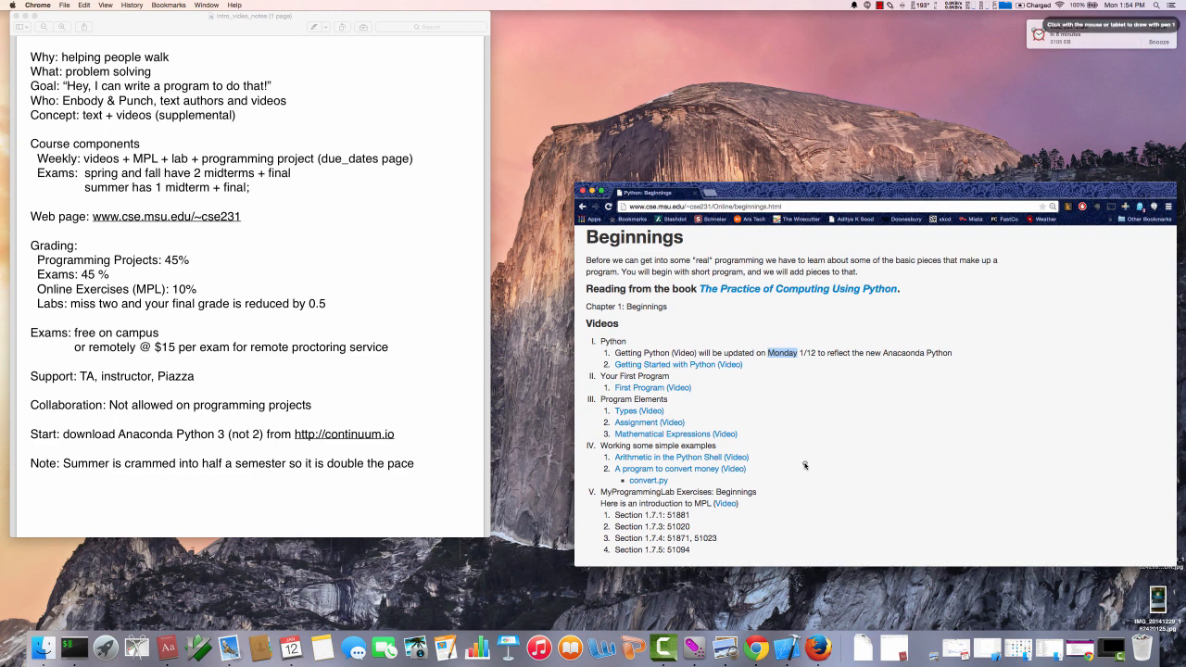
{"action": "mouse_move", "coordinate": [667, 313]}
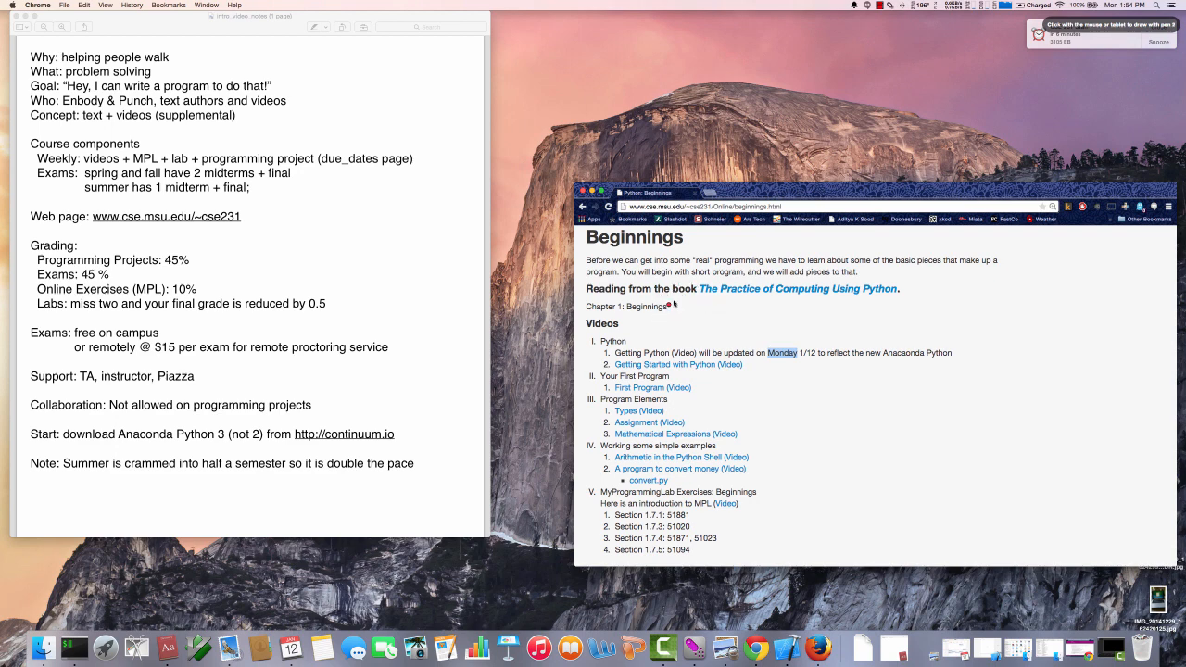
{"action": "left_click_drag", "start_coordinate": [623, 317], "coordinate": [680, 315]}
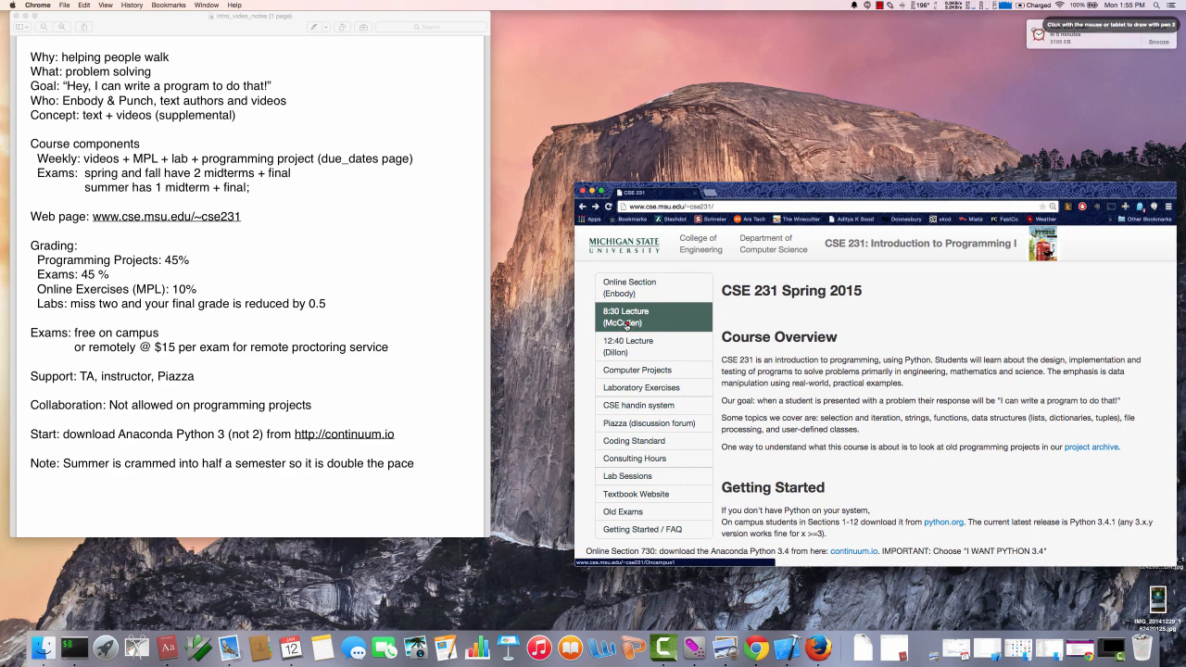
Click on the course homepage's sidebar while marking its section links
{"action": "left_click", "coordinate": [630, 287]}
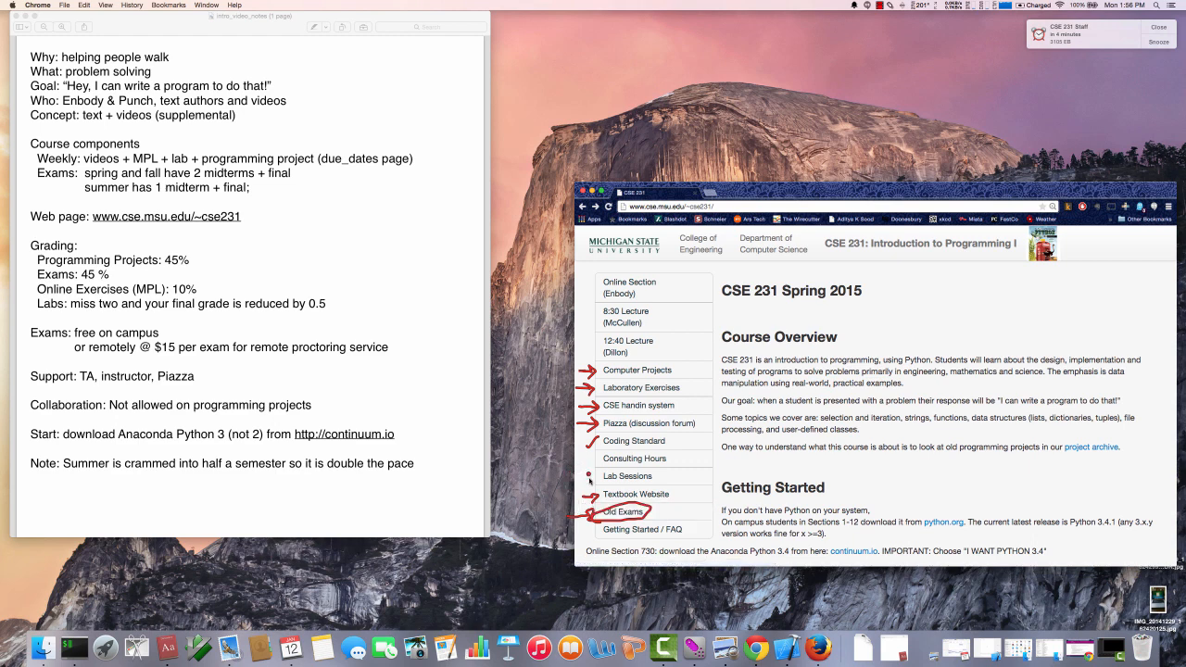
{"action": "mouse_move", "coordinate": [627, 475]}
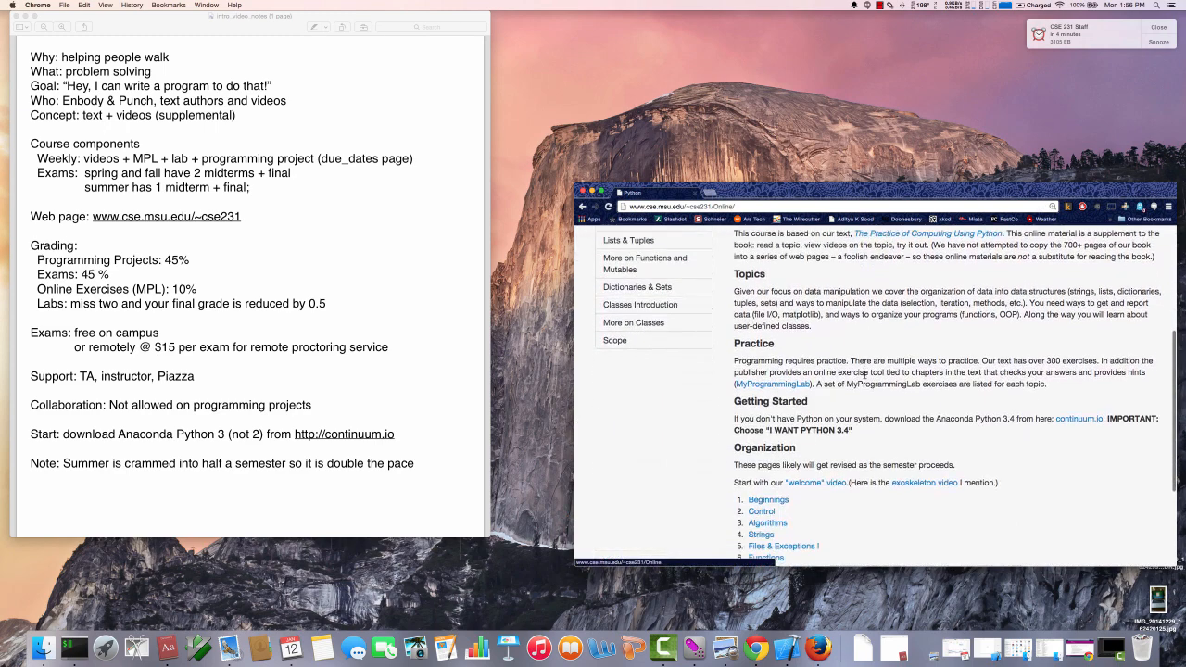
Underline the Python 3.4 install instruction in red on the Getting Started section
{"action": "scroll", "scroll_direction": "down", "scroll_amount": 3}
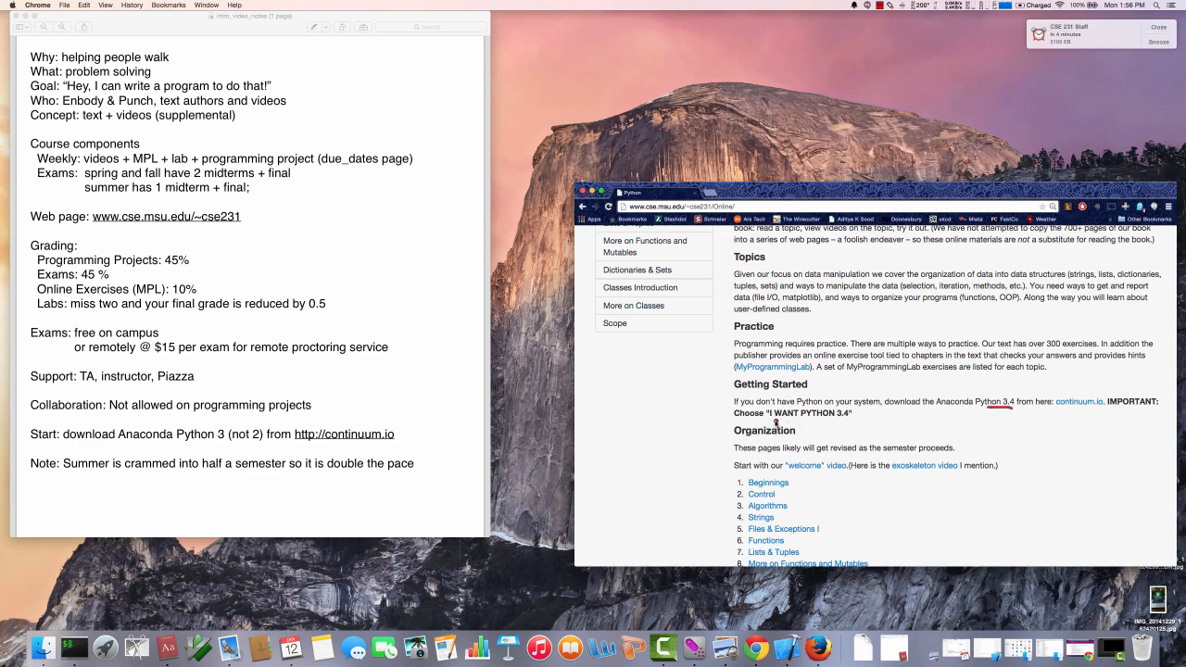
{"action": "left_click_drag", "start_coordinate": [770, 422], "coordinate": [845, 423]}
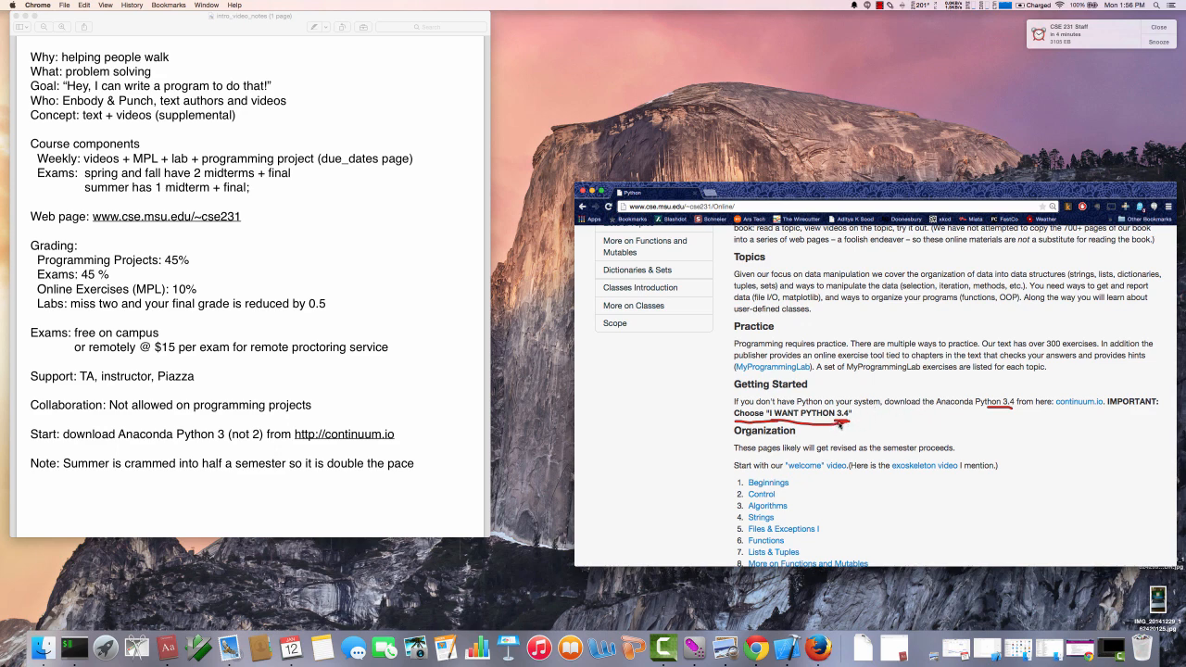
{"action": "mouse_move", "coordinate": [900, 401]}
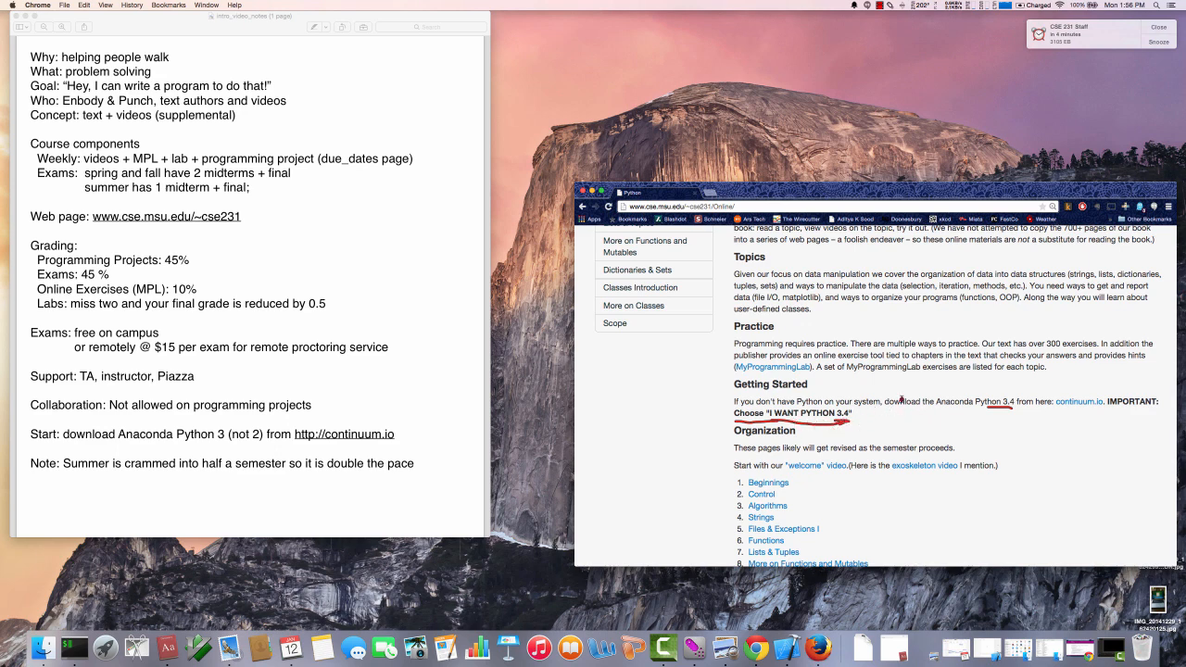